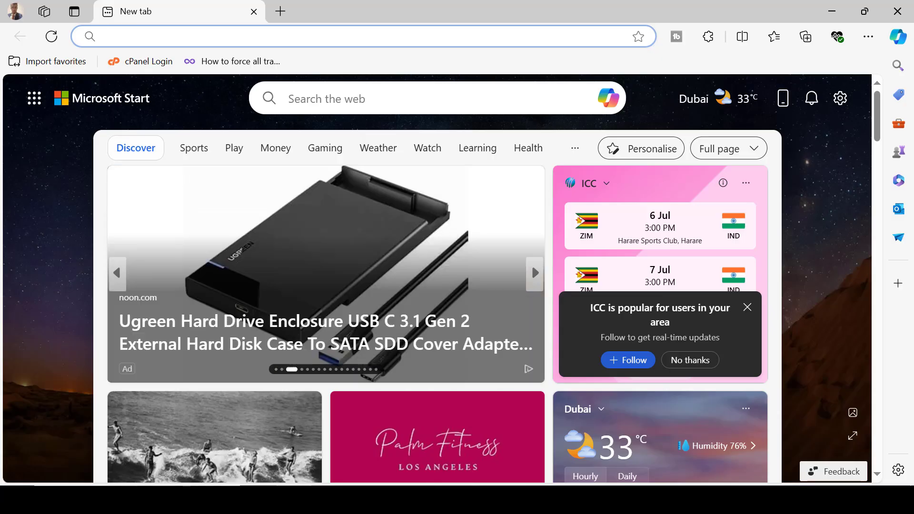
Search Bing for 'infinityfree' from the Edge address bar.
type("infinityfree")
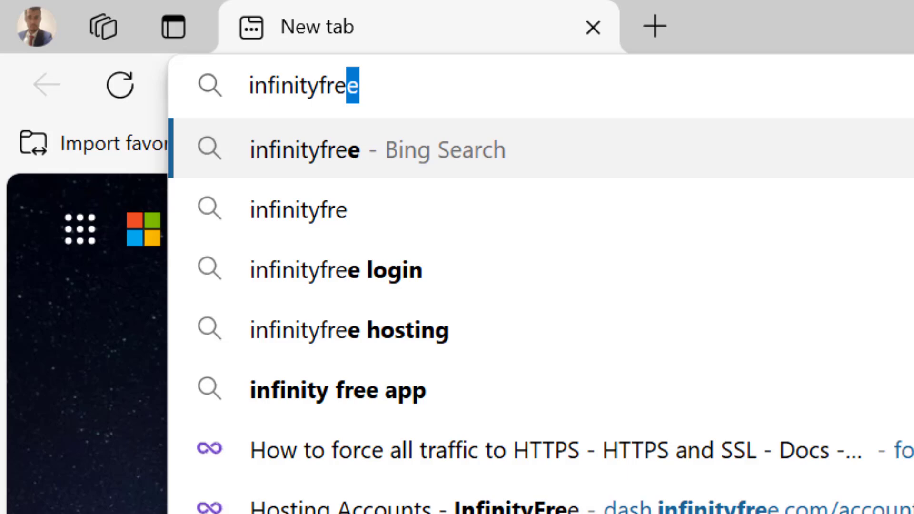
key("Return")
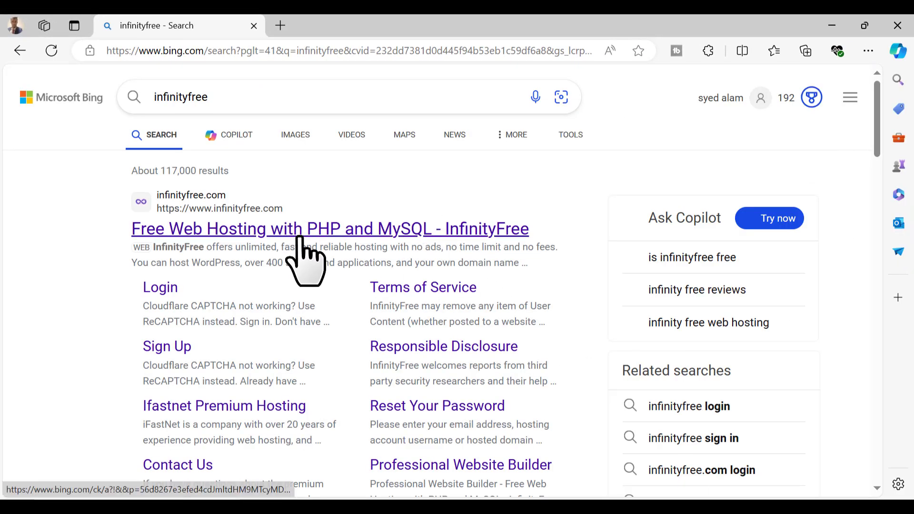
Visit the InfinityFree site, log in, and start Create Account to reach the plan cards.
left_click(330, 228)
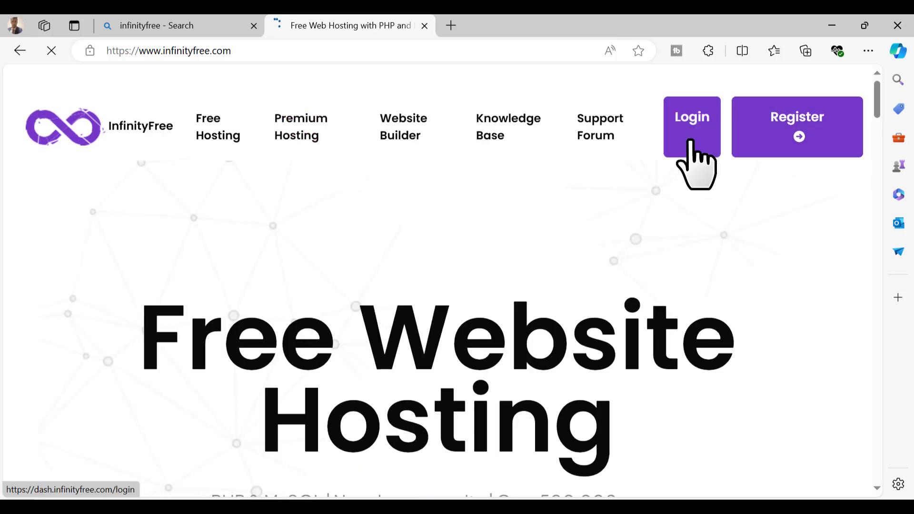
left_click(691, 117)
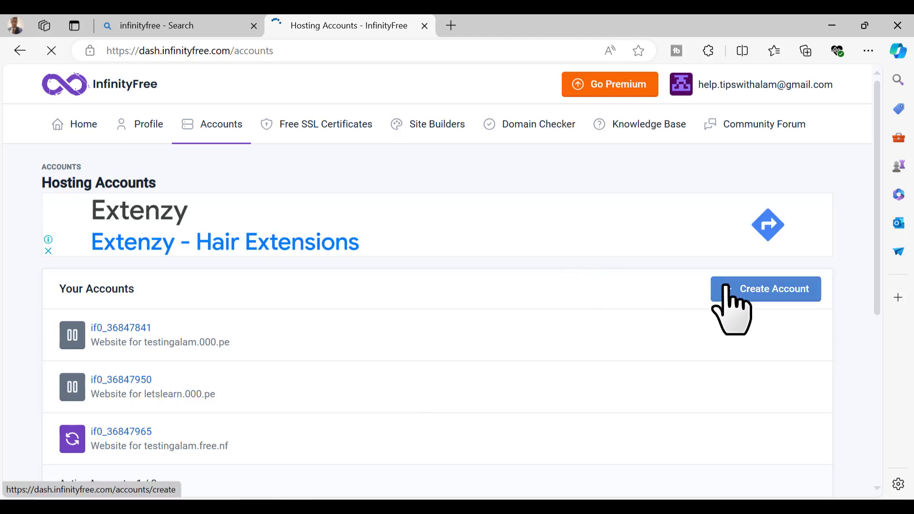
left_click(766, 289)
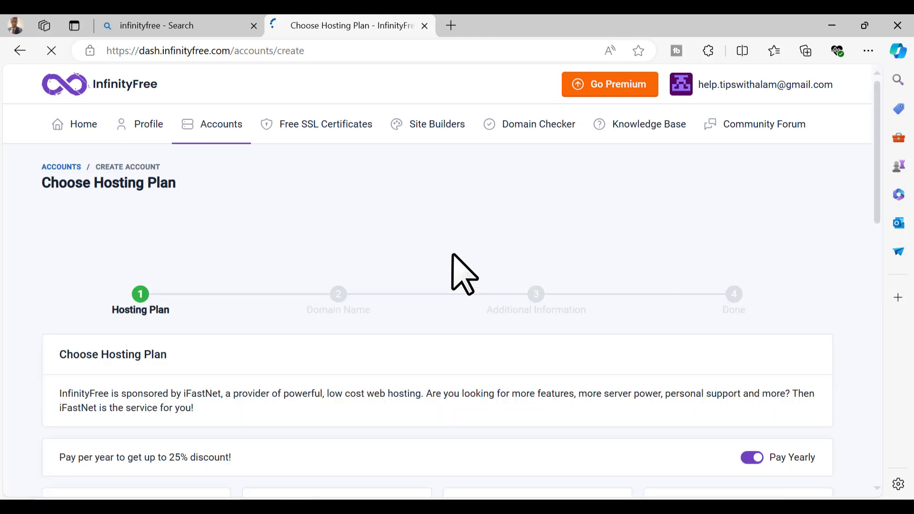
scroll("down", 3)
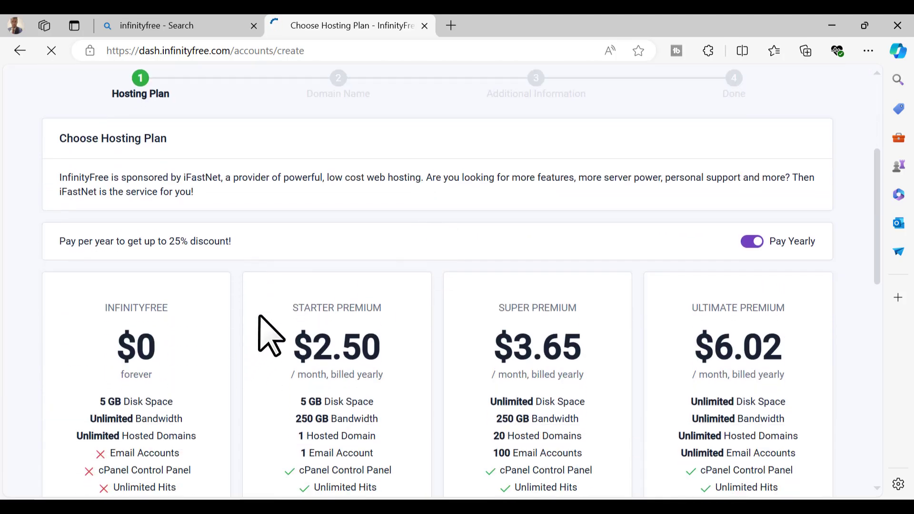
scroll("down", 3)
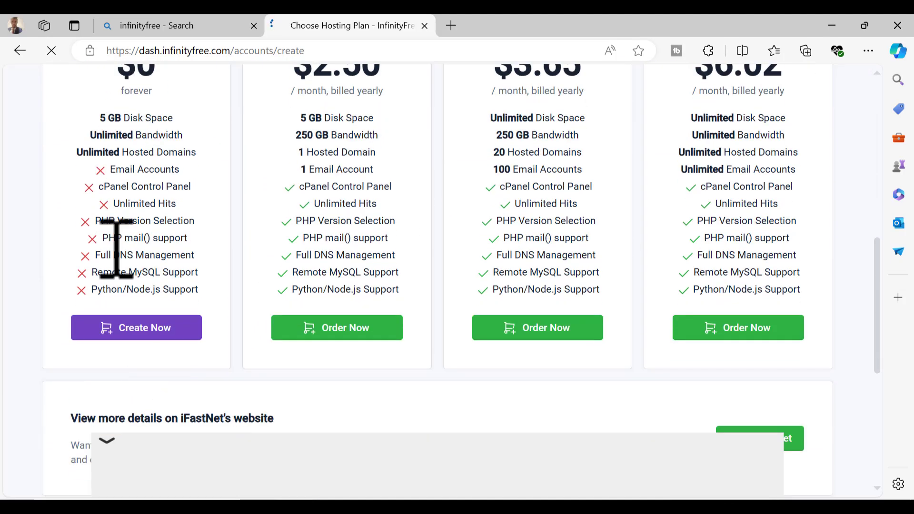
Pick the free plan with subdomain 'testingalam' and confirm it is available.
left_click(135, 328)
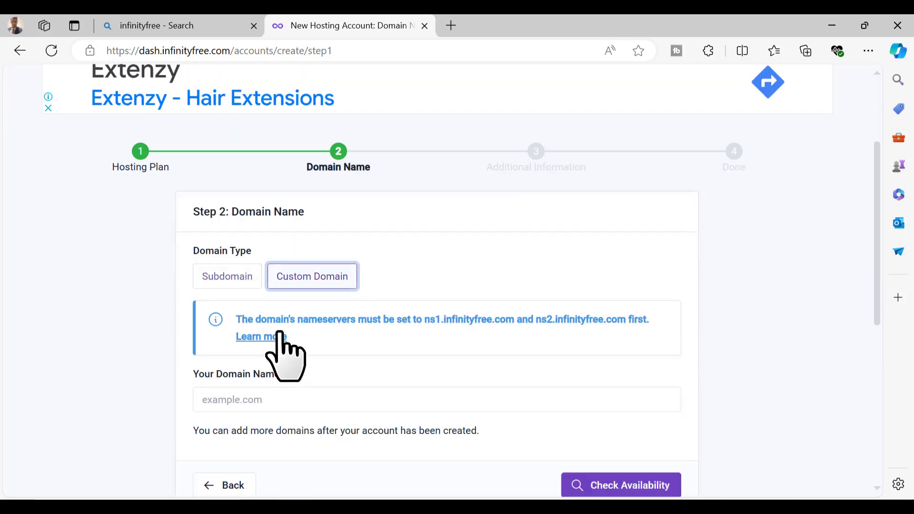
left_click(227, 276)
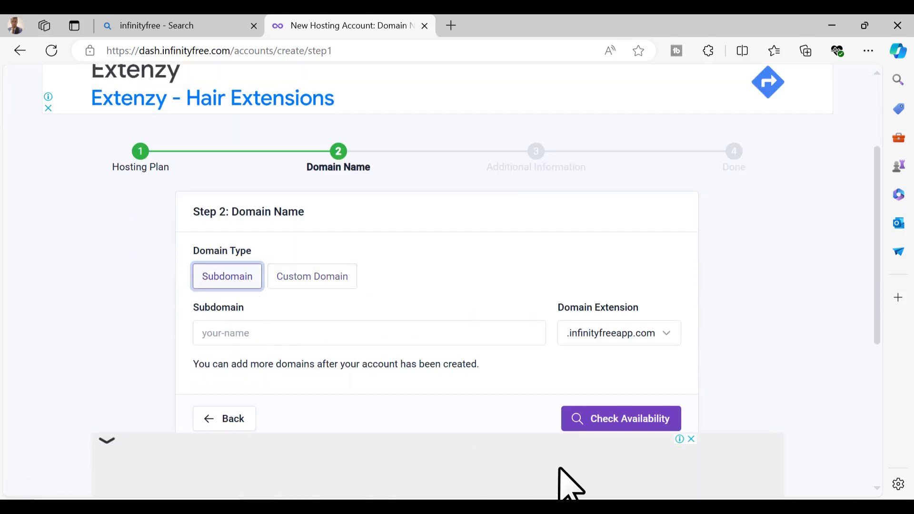
left_click(369, 332)
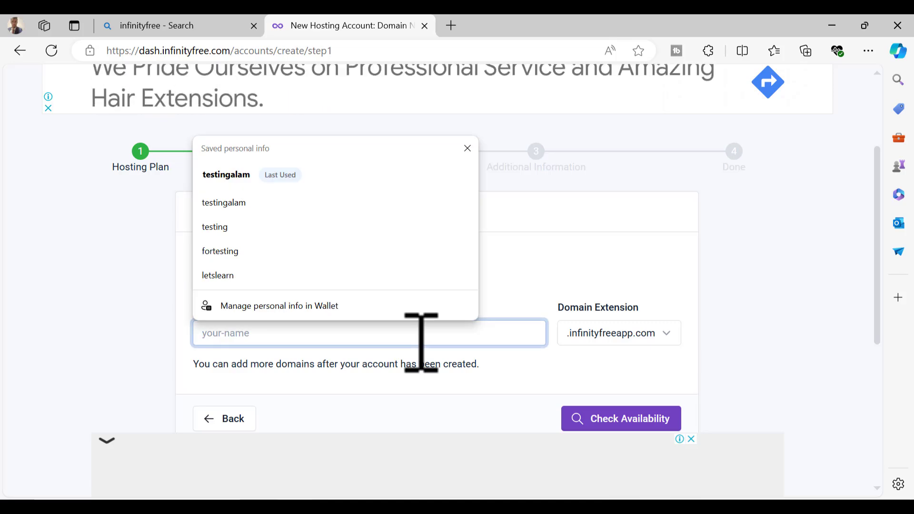
left_click(223, 203)
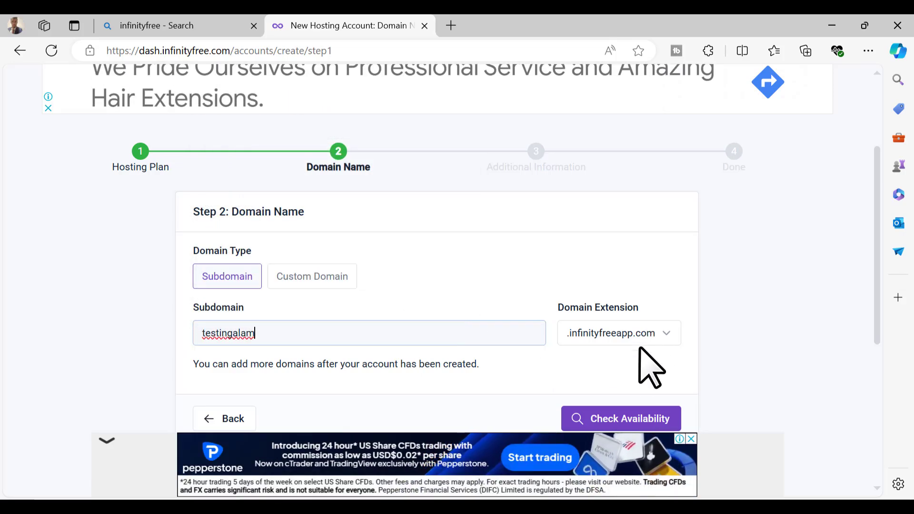
scroll("down", 3)
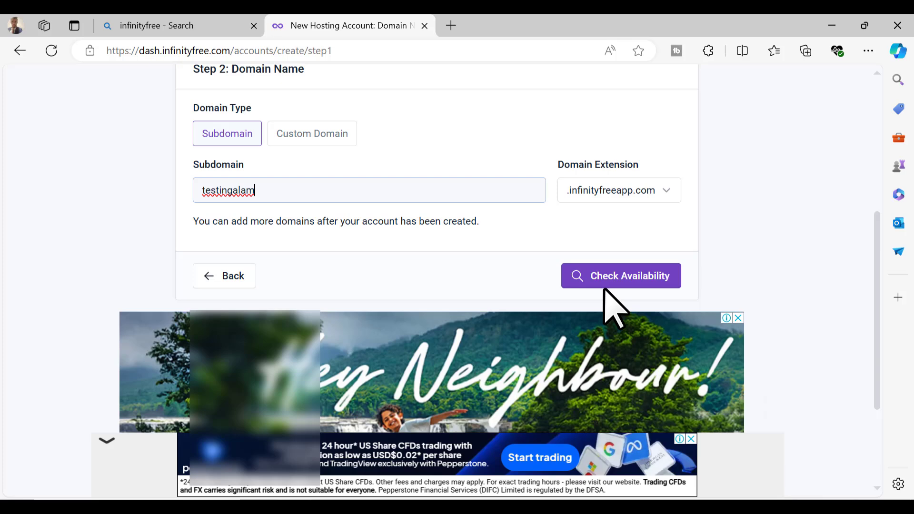
left_click(621, 276)
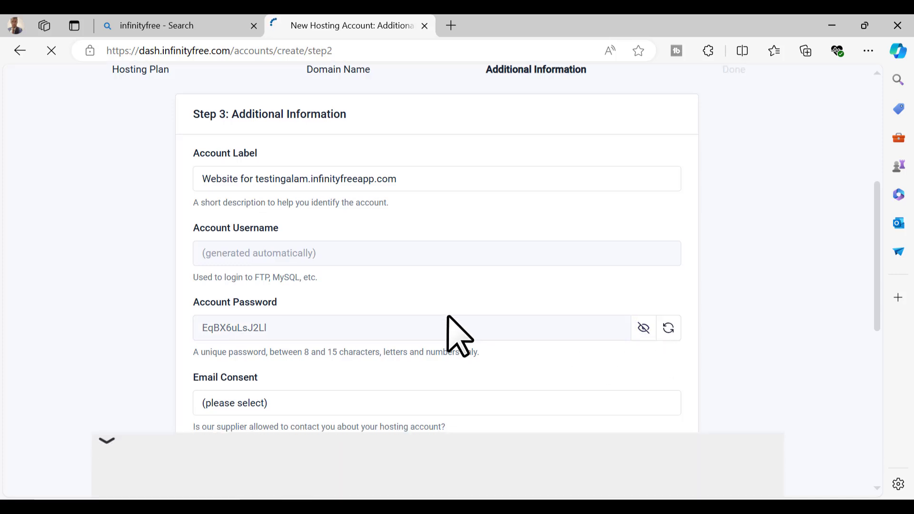
Approve email consent and submit the form once the CAPTCHA passes.
scroll("down", 3)
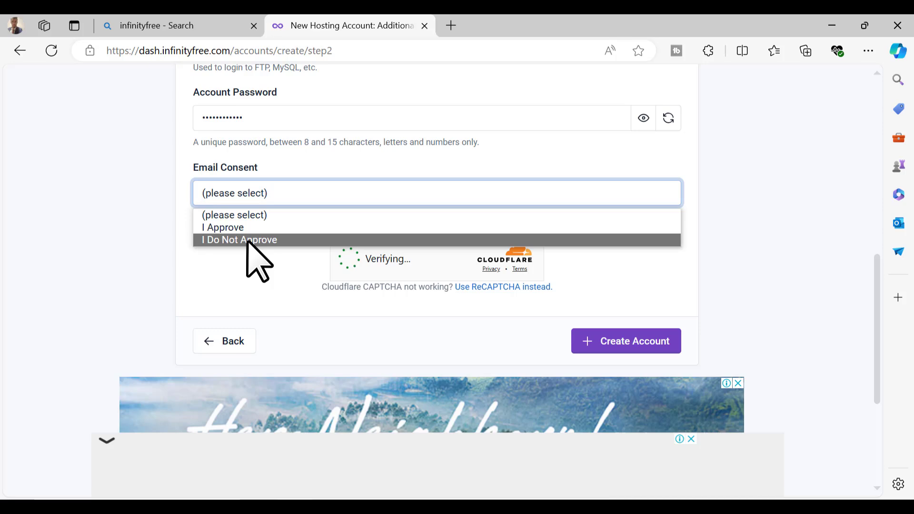
left_click(223, 227)
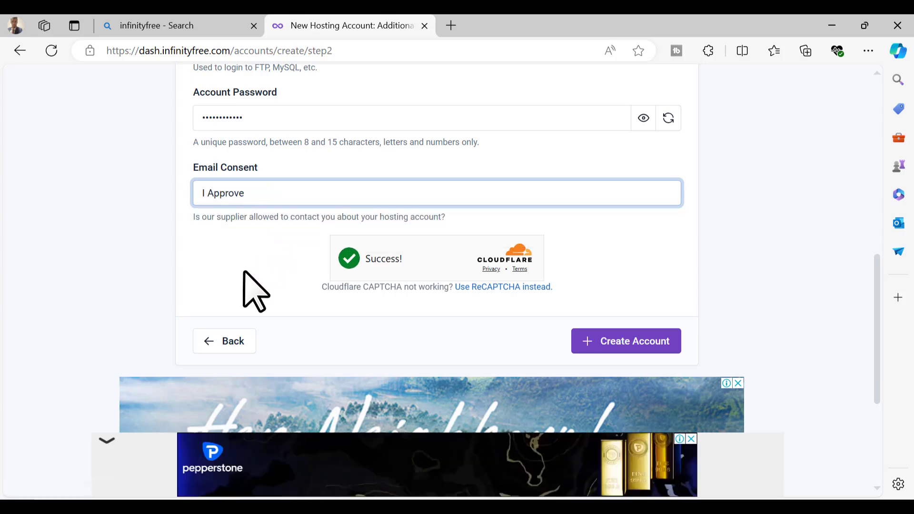
scroll("up", 3)
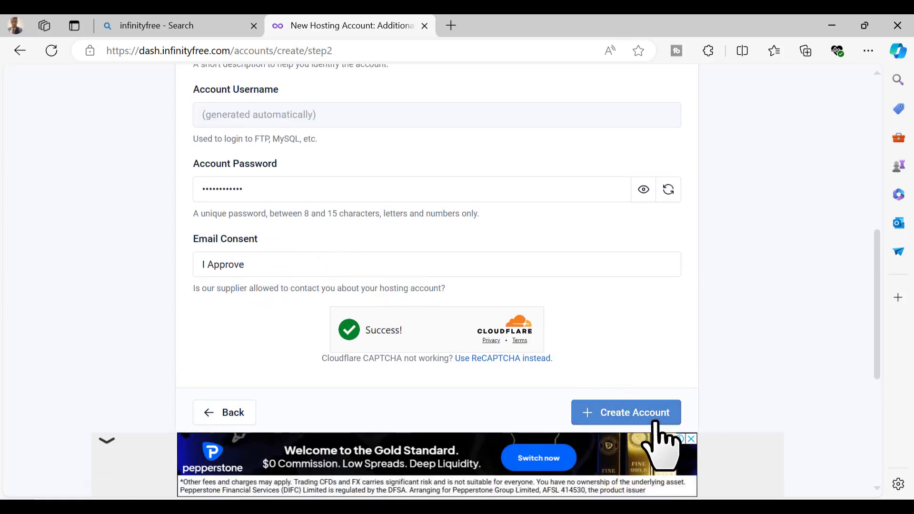
scroll("down", 3)
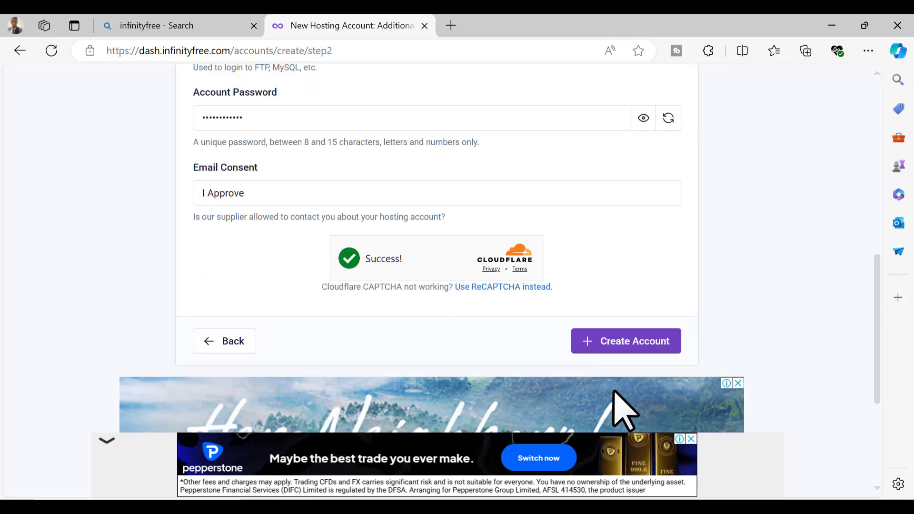
left_click(625, 341)
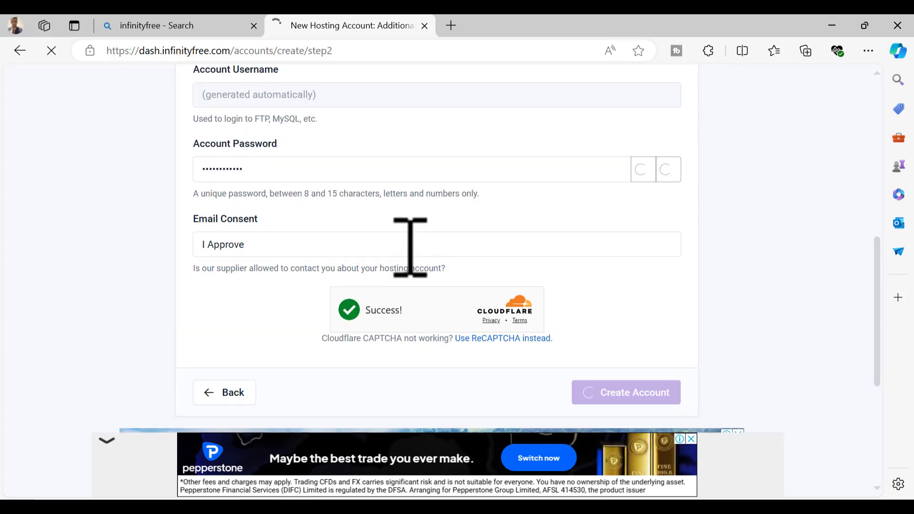
left_click(626, 392)
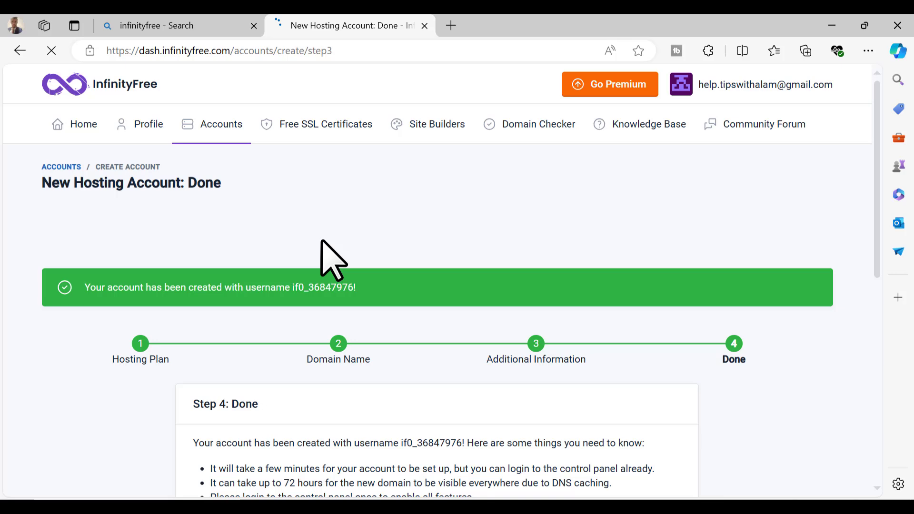
Finish the wizard to open the testingalam.infinityfreeapp.com account overview.
scroll("down", 3)
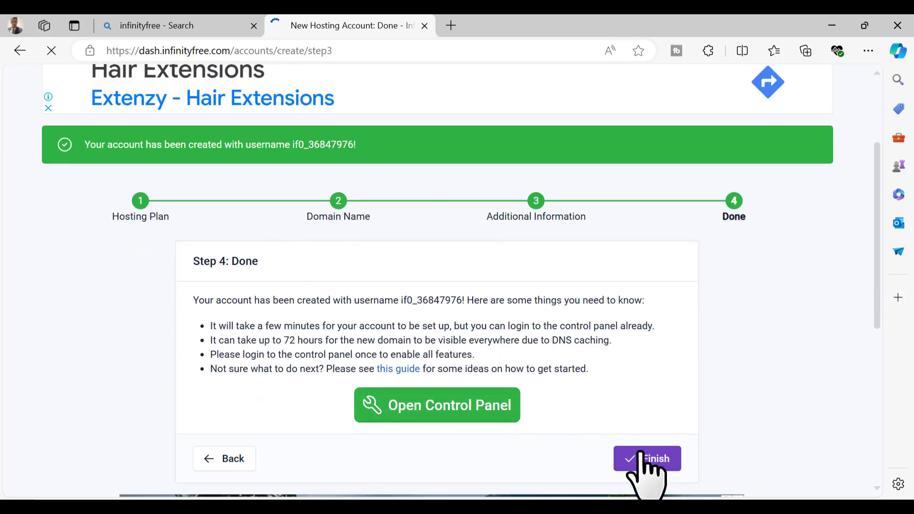
scroll("down", 3)
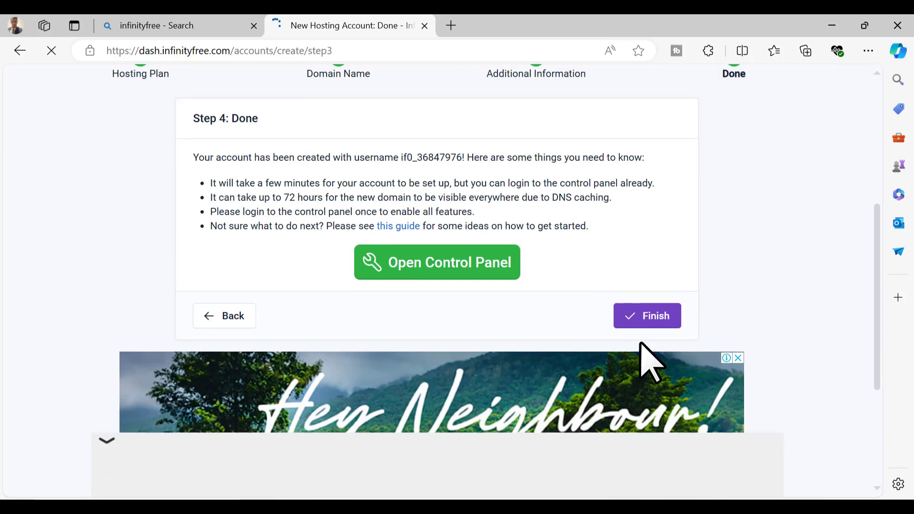
left_click(647, 316)
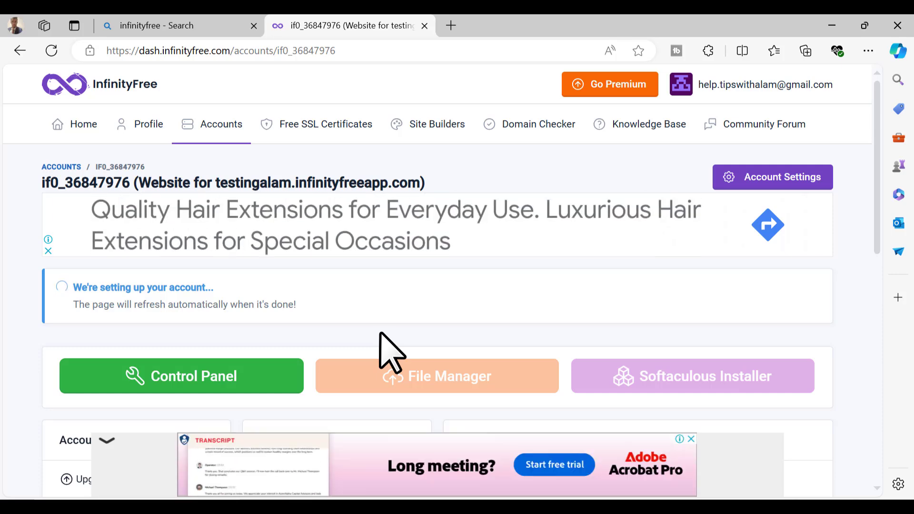
Wait for account setup to complete, copying the subdomain and closing the extra search tab.
scroll("down", 3)
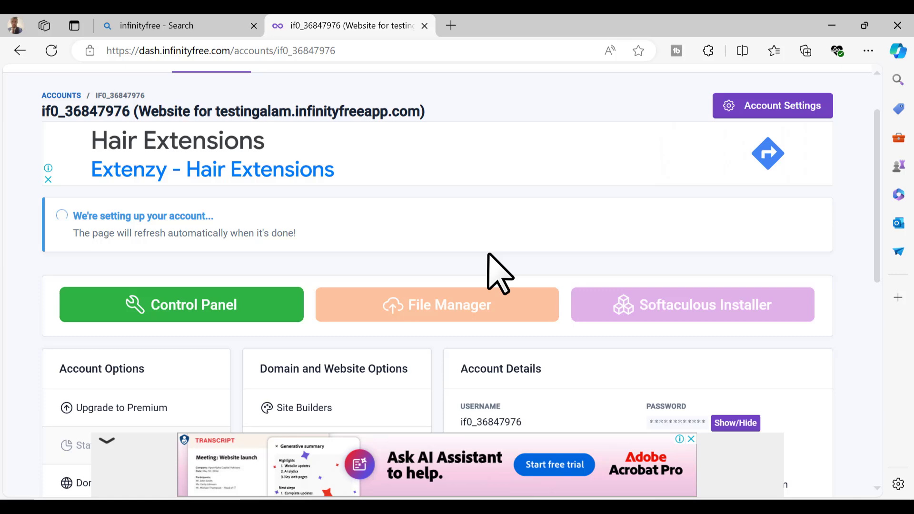
scroll("down", 3)
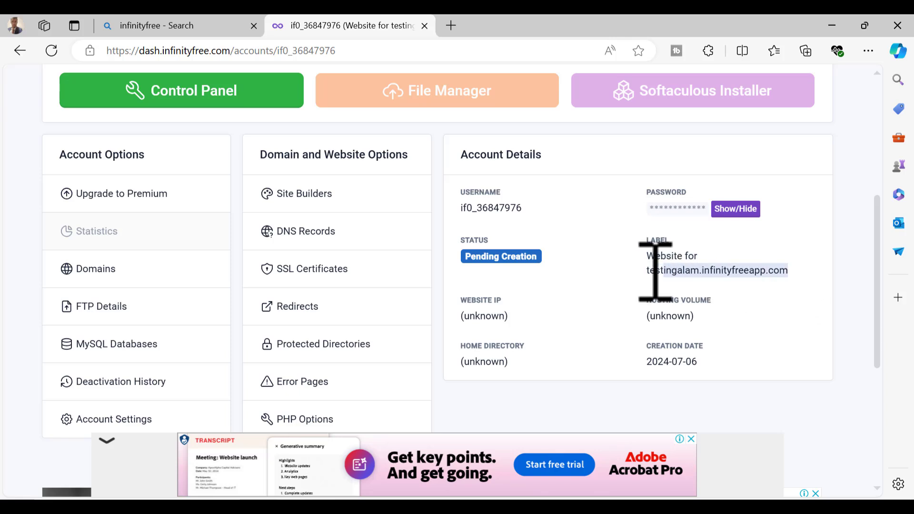
right_click(717, 270)
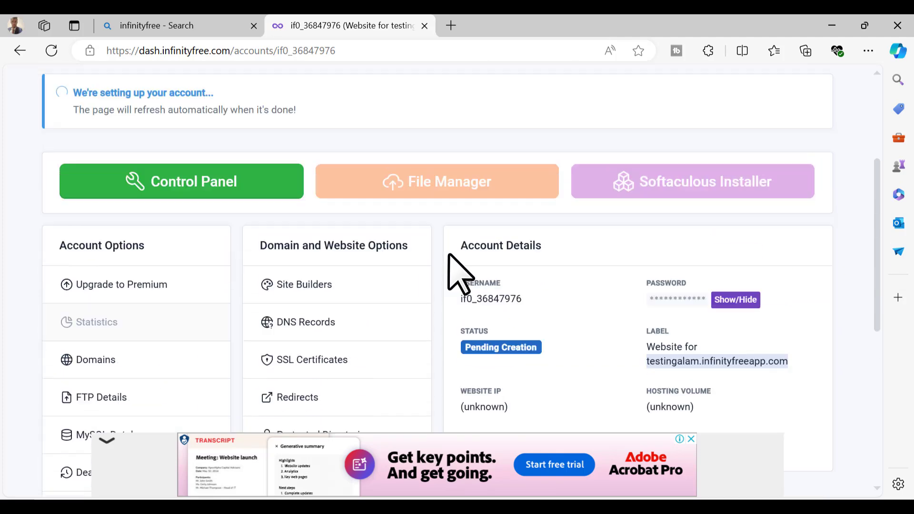
scroll("up", 3)
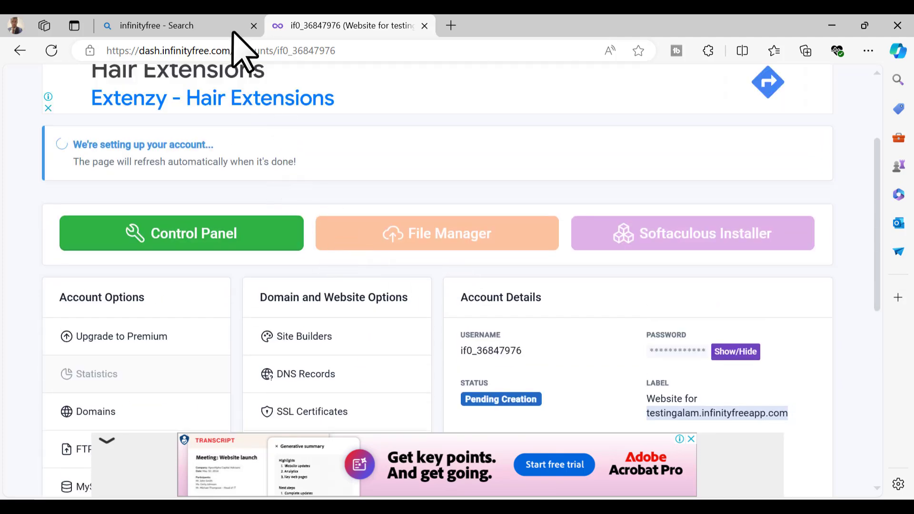
mouse_move(252, 26)
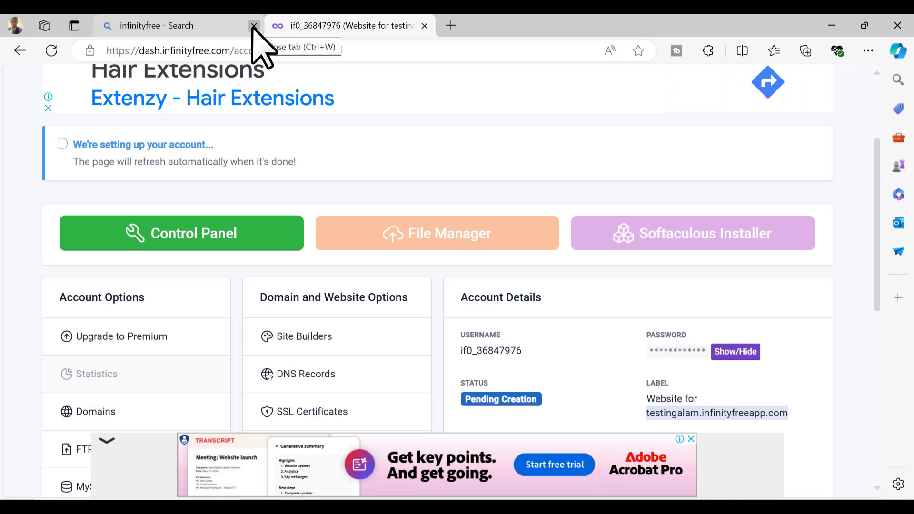
left_click(253, 25)
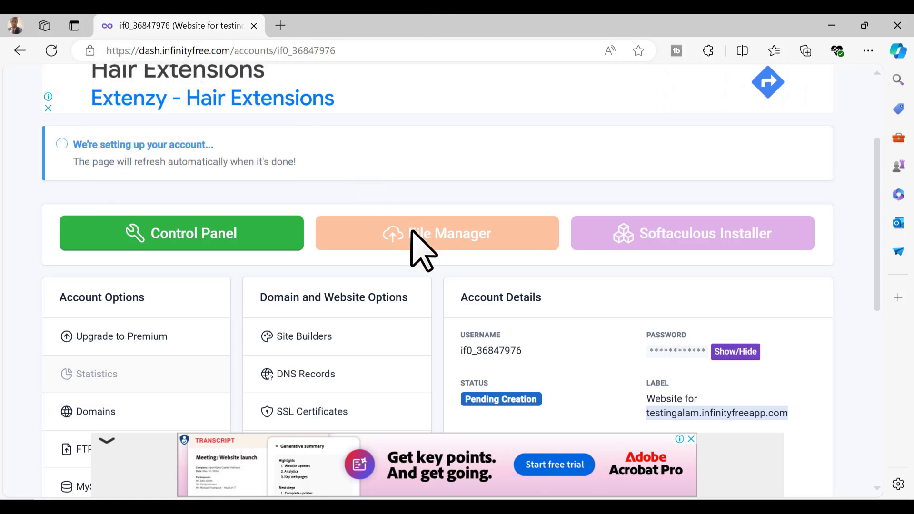
left_click(691, 439)
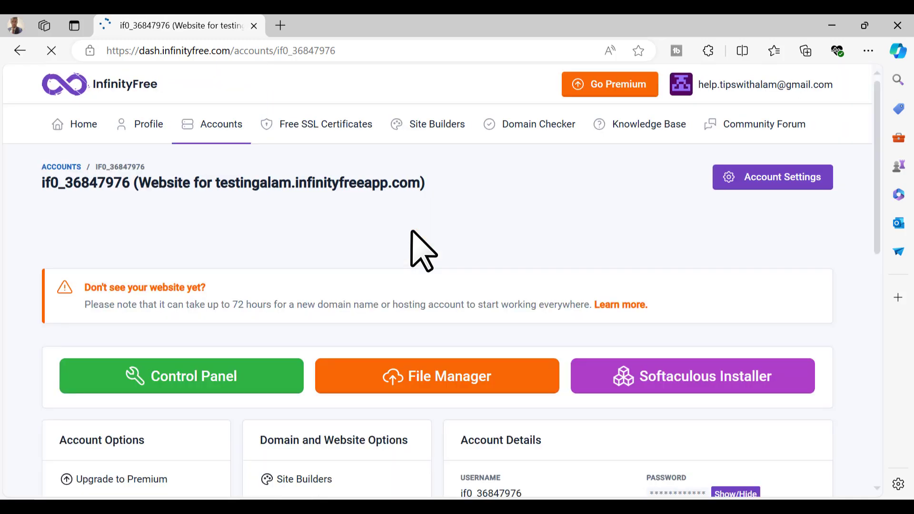
Launch the Control Panel from the account page.
scroll("down", 3)
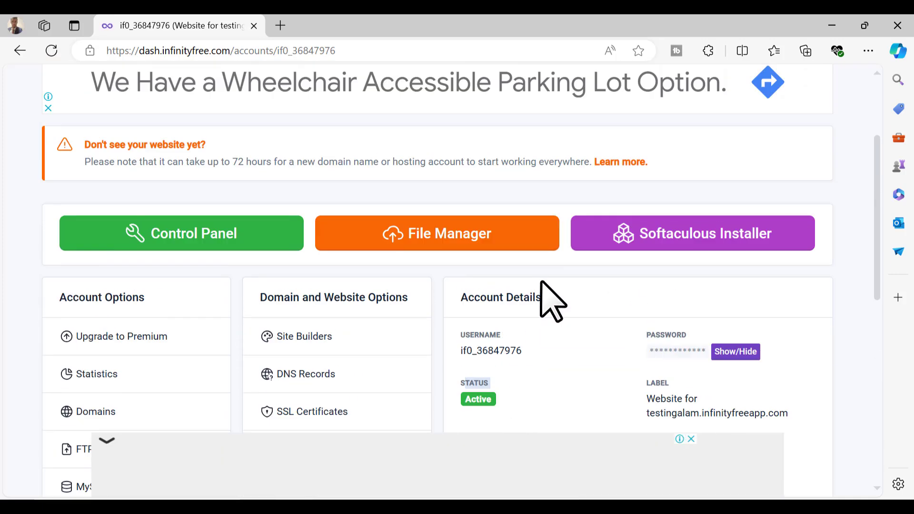
scroll("up", 3)
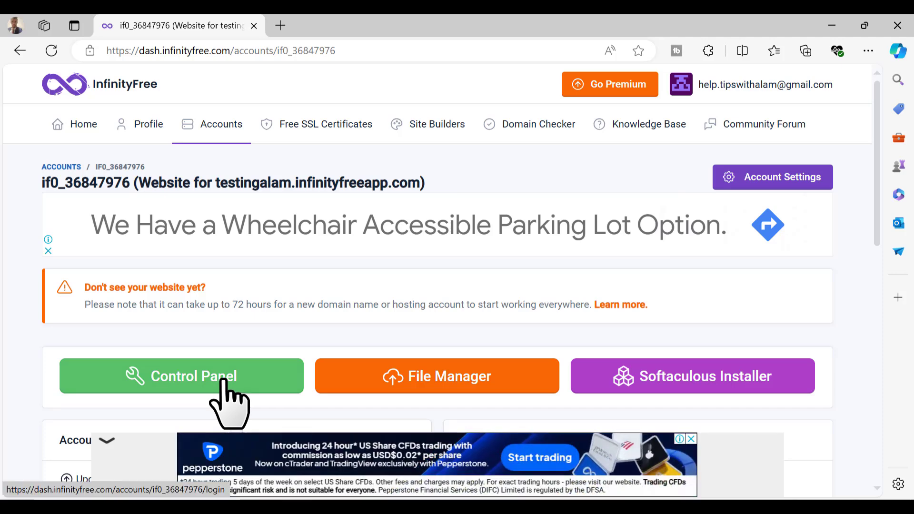
left_click(181, 377)
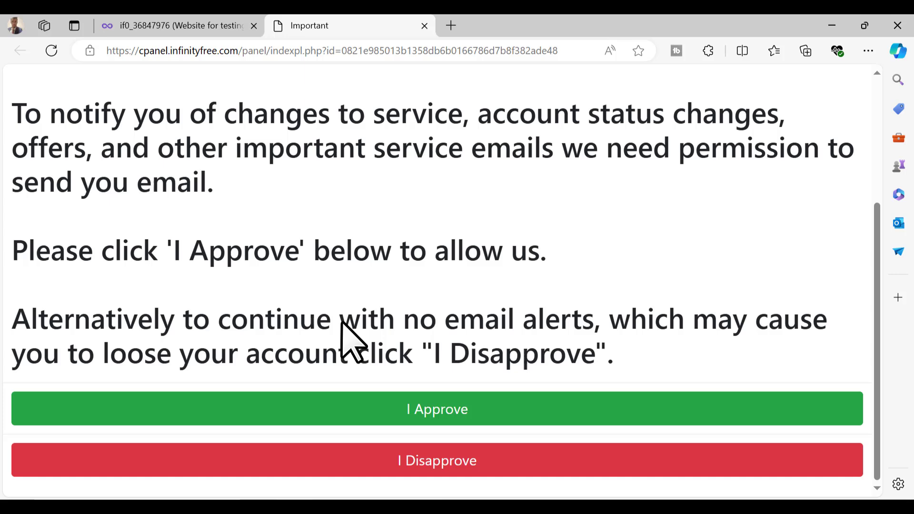
Approve service emails and scroll VistaPanel to the Softaculous Apps Installer.
left_click(436, 409)
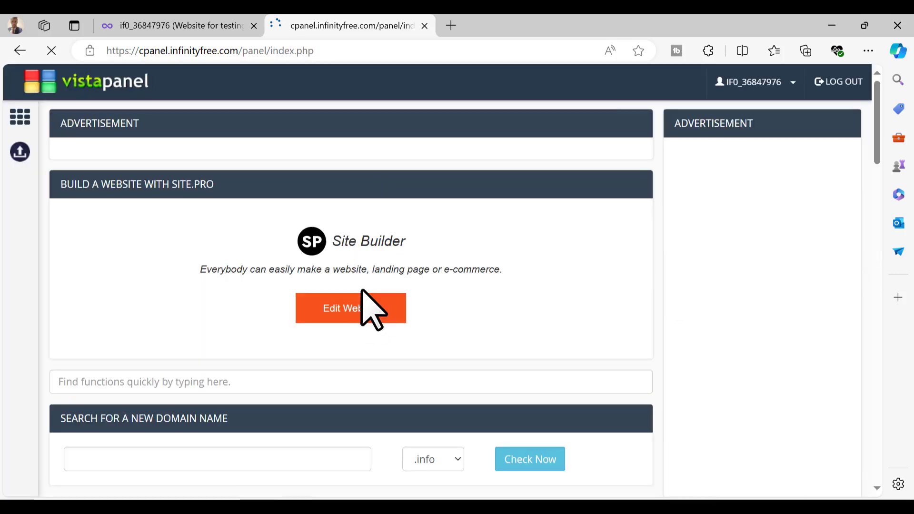
scroll("down", 3)
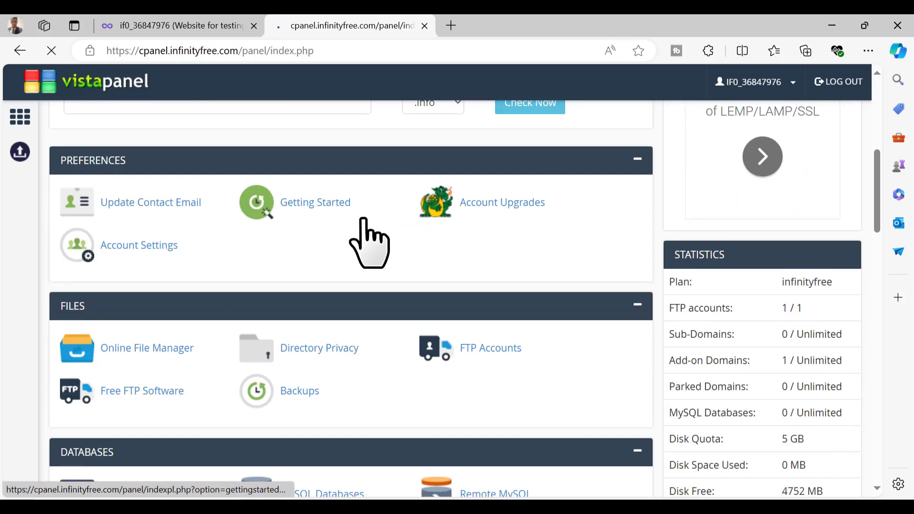
scroll("down", 3)
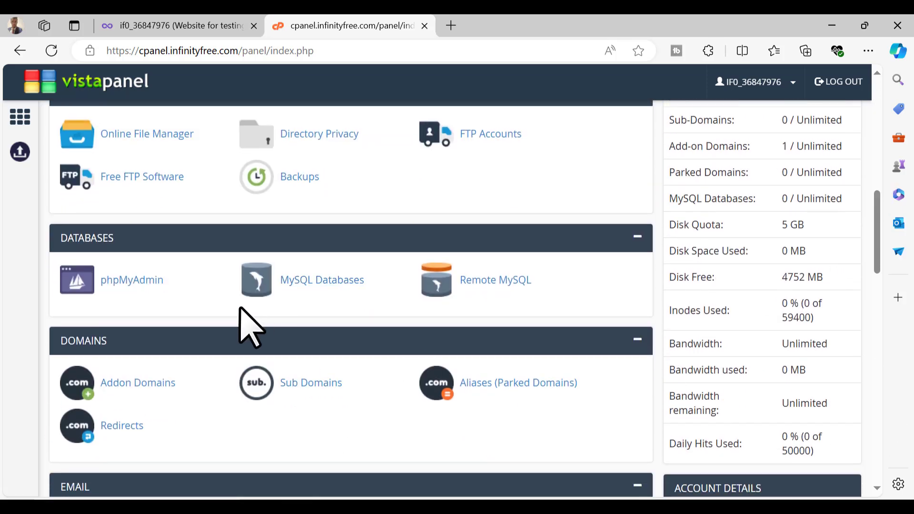
scroll("down", 3)
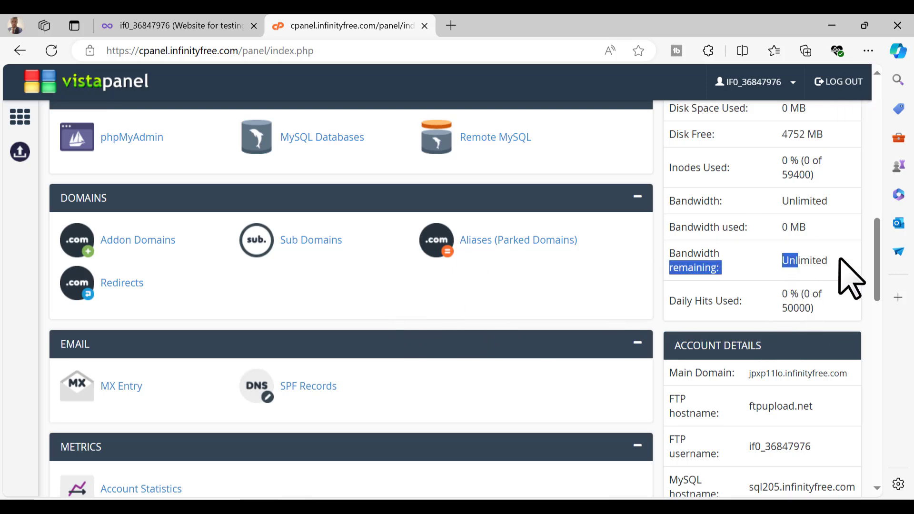
scroll("down", 3)
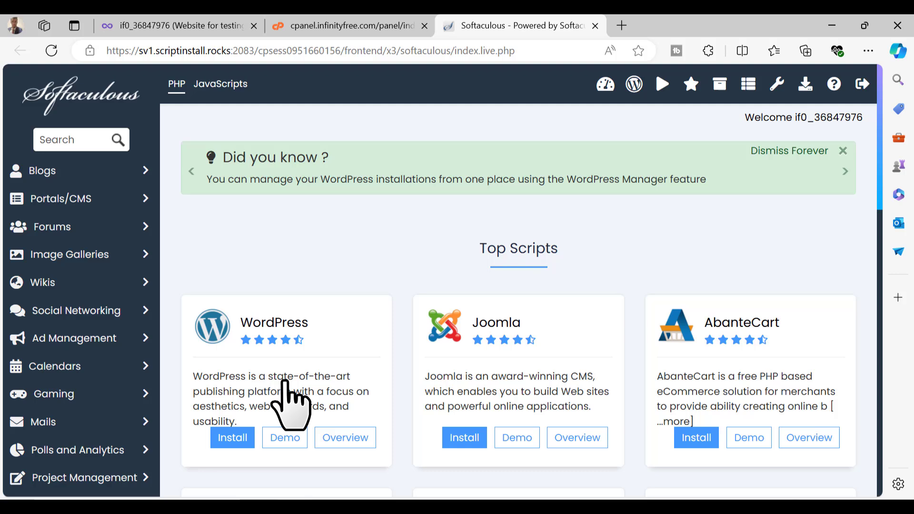
Start a WordPress install and enter 'admin' as administrator username with a password.
left_click(232, 437)
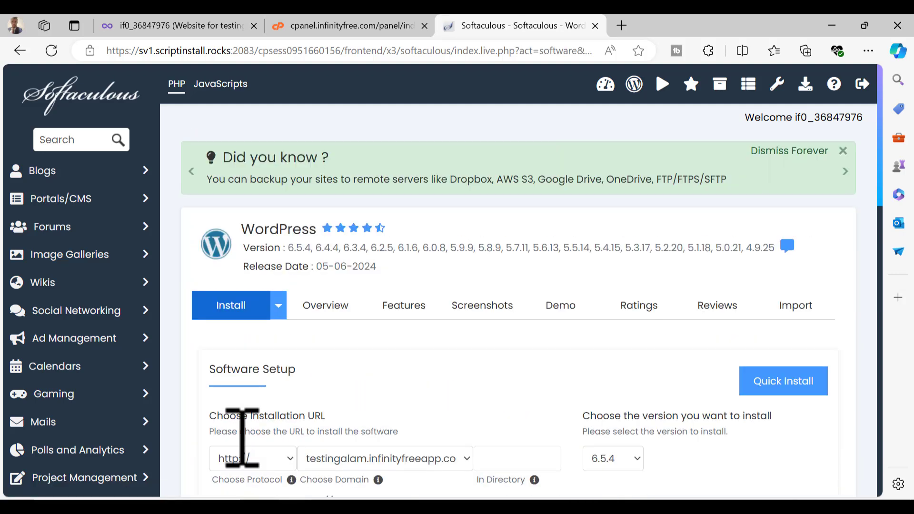
scroll("down", 3)
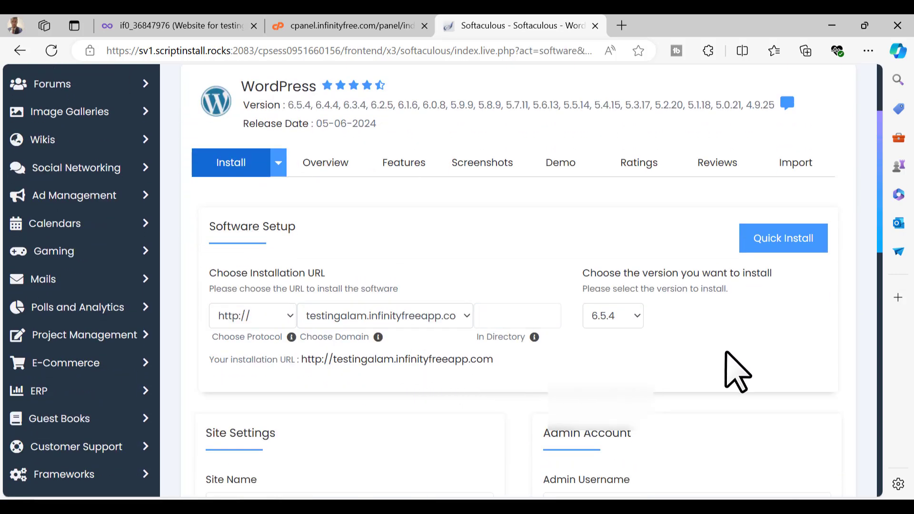
scroll("down", 3)
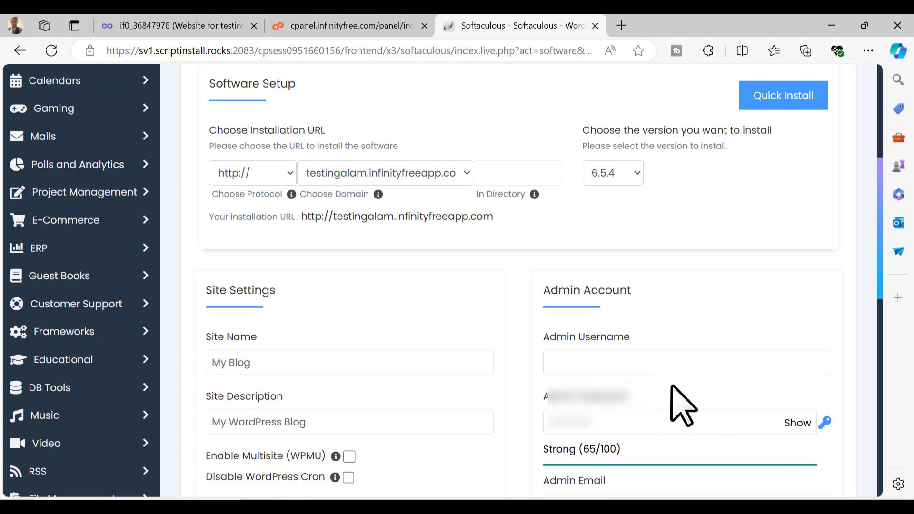
left_click(686, 362)
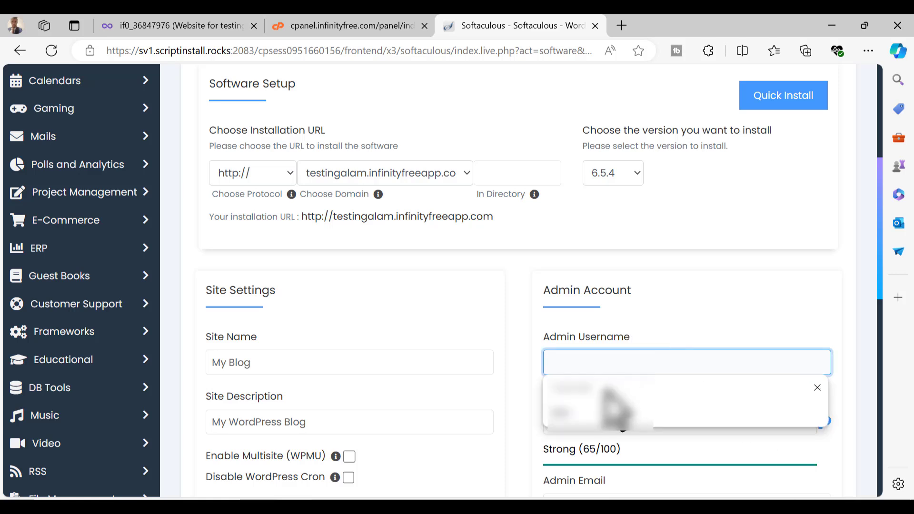
type("admin")
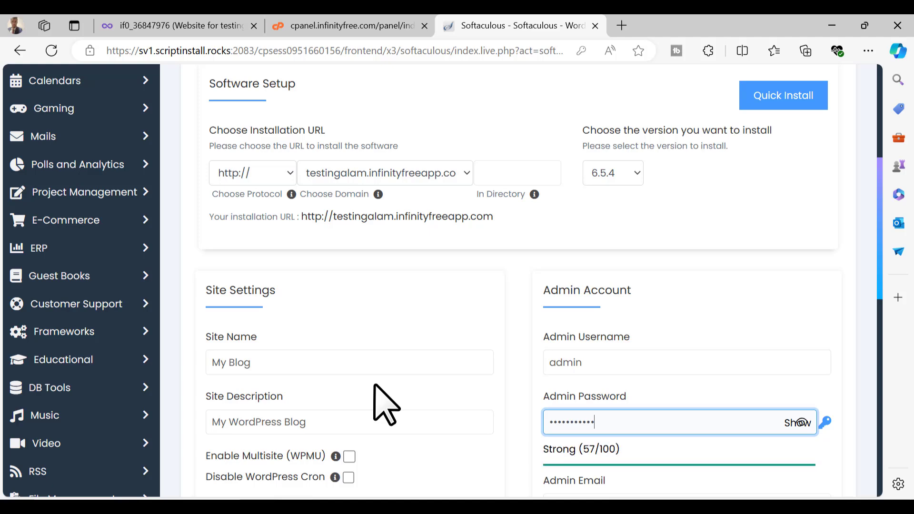
scroll("down", 3)
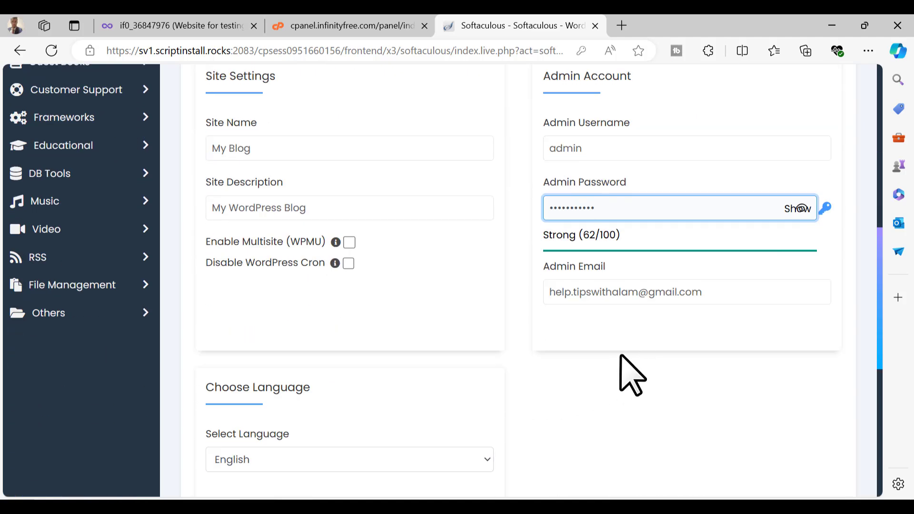
scroll("down", 3)
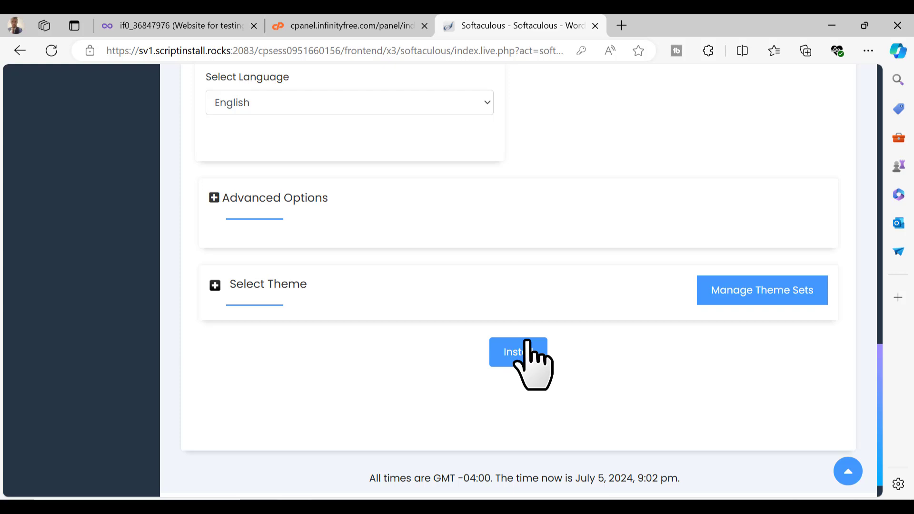
Run the WordPress install and select the new site URL on the success page.
left_click(517, 352)
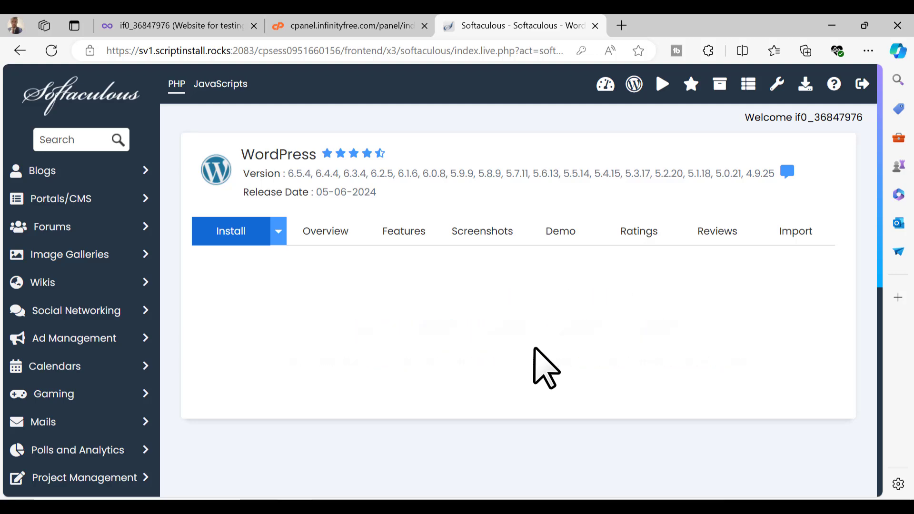
left_click(231, 231)
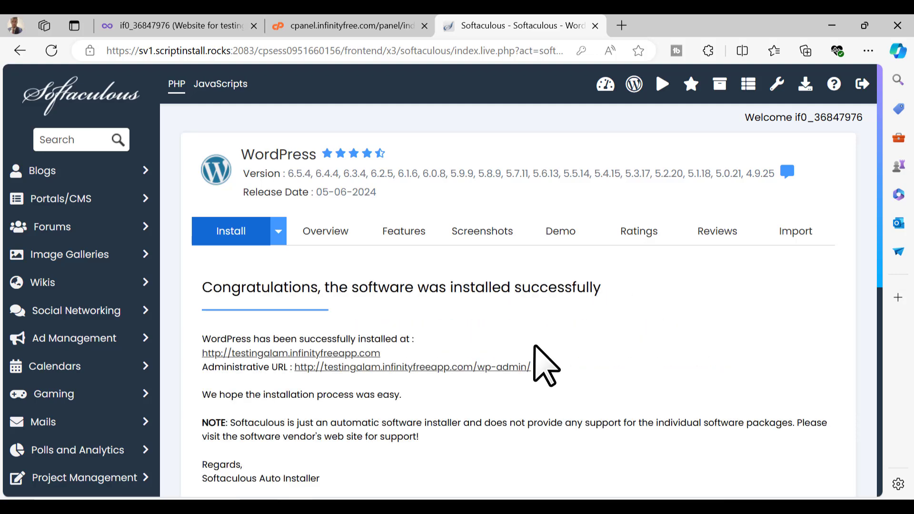
mouse_move(361, 373)
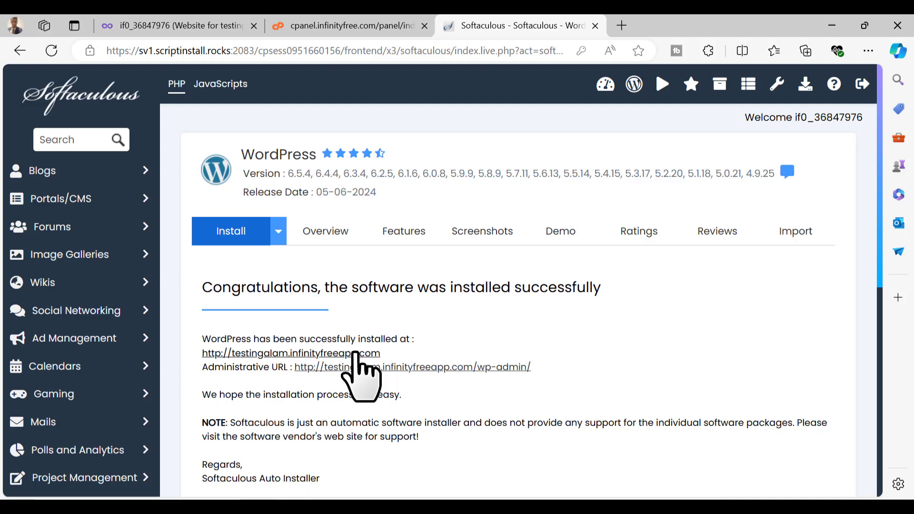
left_click(291, 353)
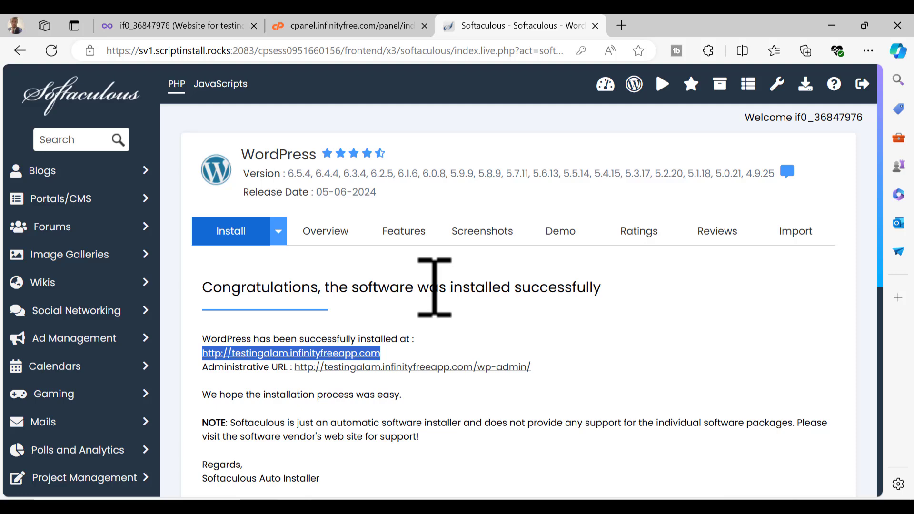
Log in to the new site's /wp-admin page as admin with the password.
left_click(622, 25)
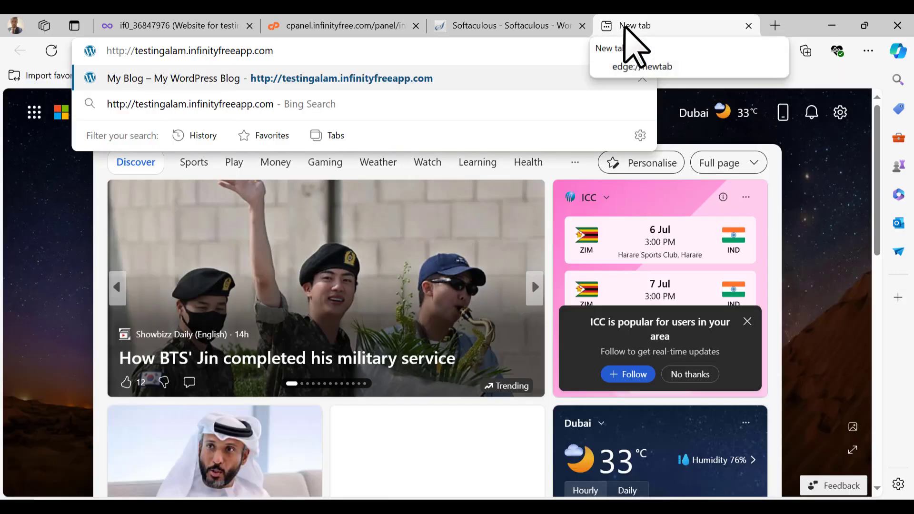
type("/wp-admin")
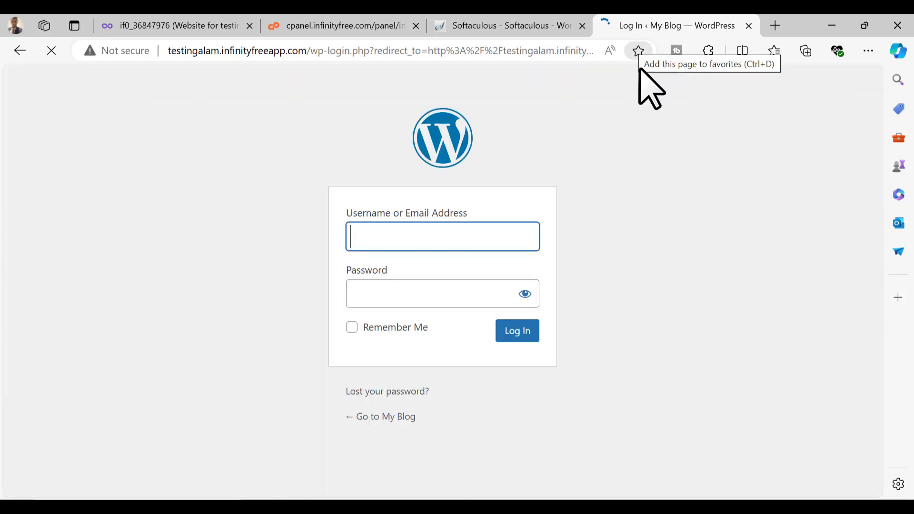
left_click(516, 330)
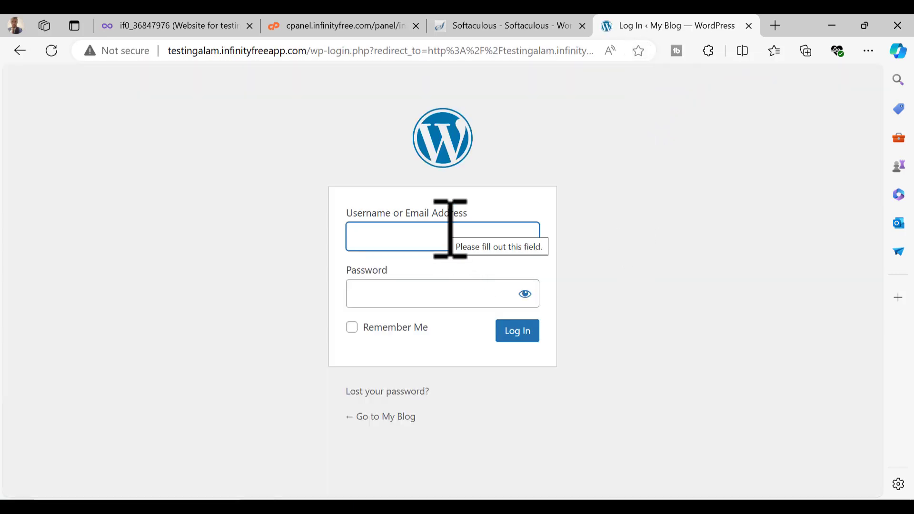
type("admin")
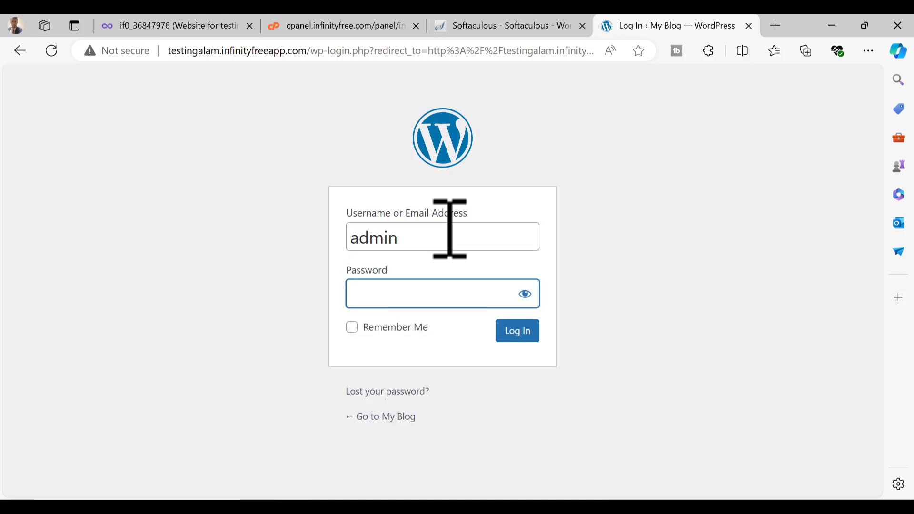
type("password")
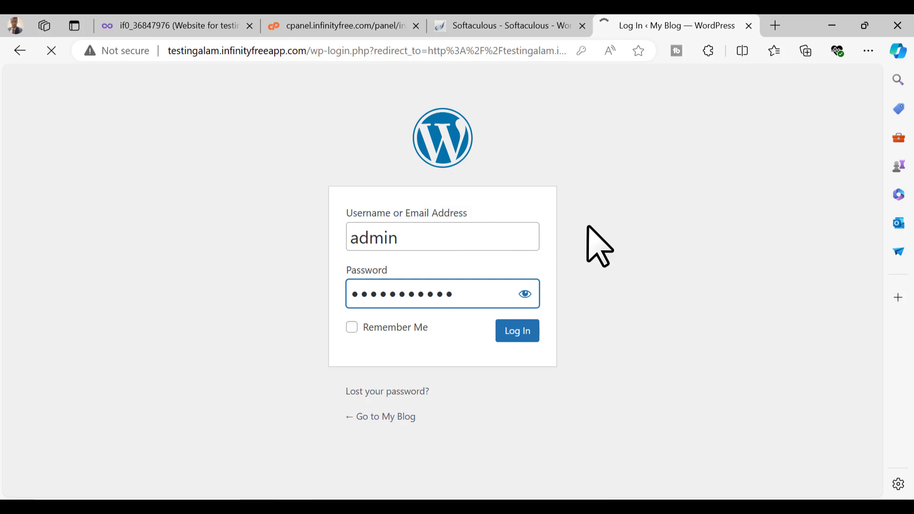
left_click(517, 330)
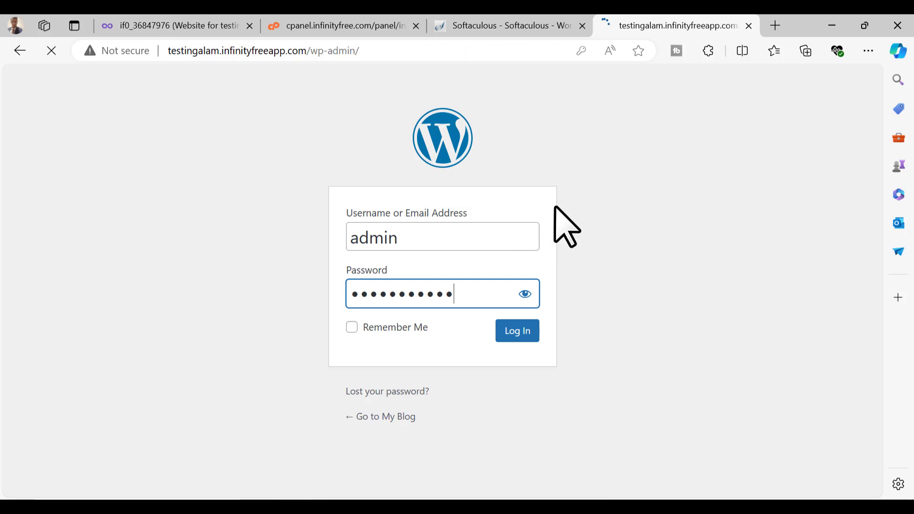
left_click(516, 331)
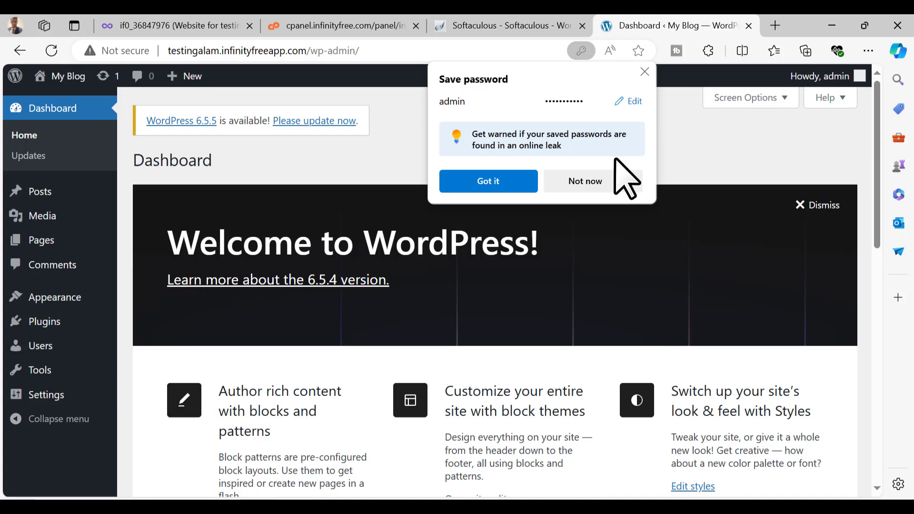
Look over the WordPress dashboard, then return through Softaculous to InfinityFree's hosting accounts list.
left_click(585, 181)
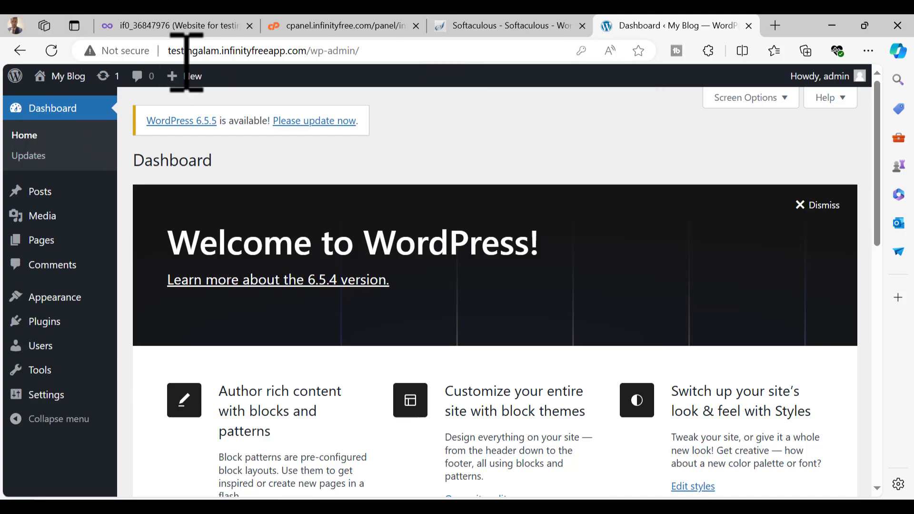
scroll("down", 3)
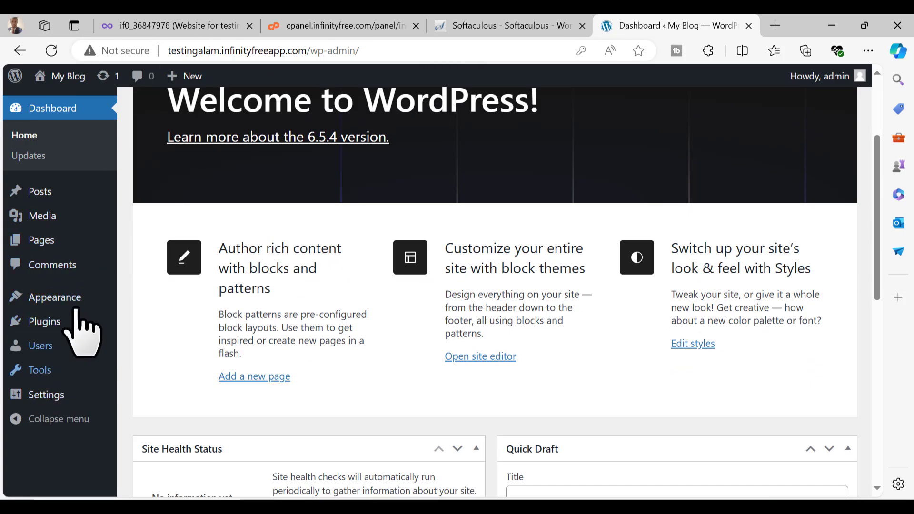
scroll("up", 3)
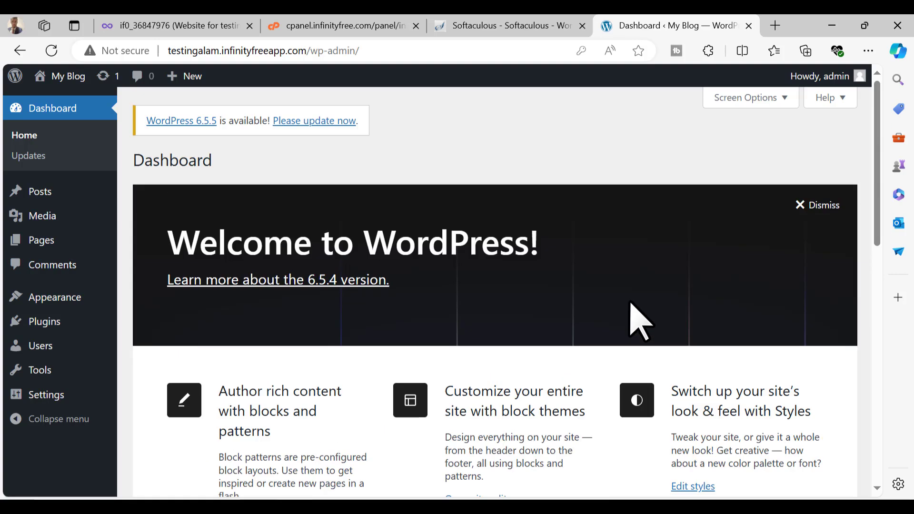
mouse_move(466, 242)
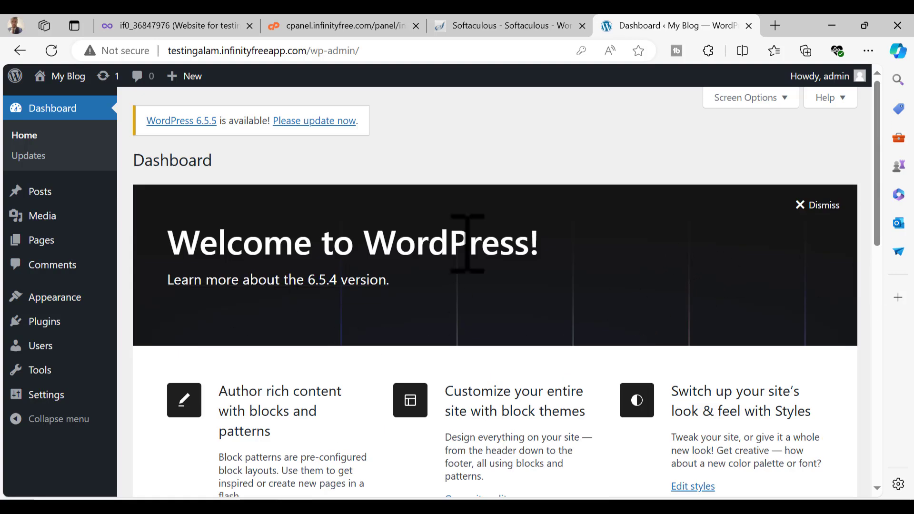
left_click(507, 25)
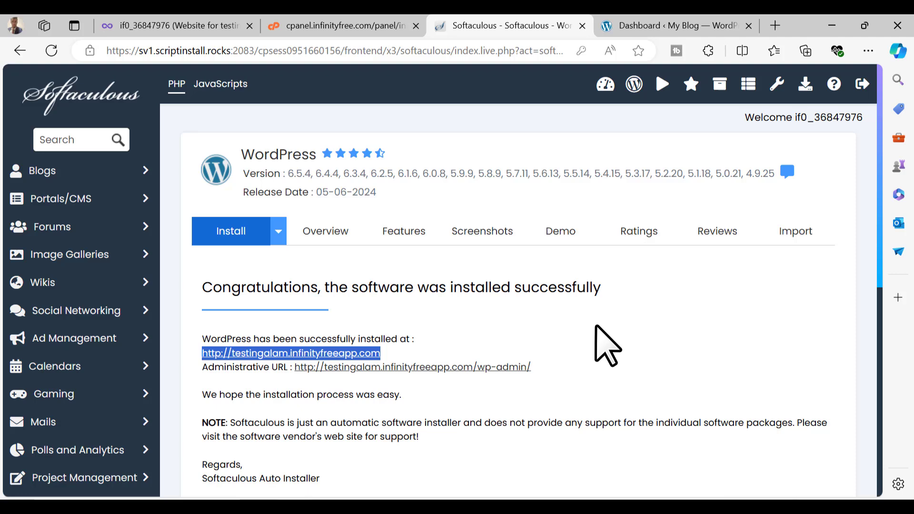
mouse_move(627, 347)
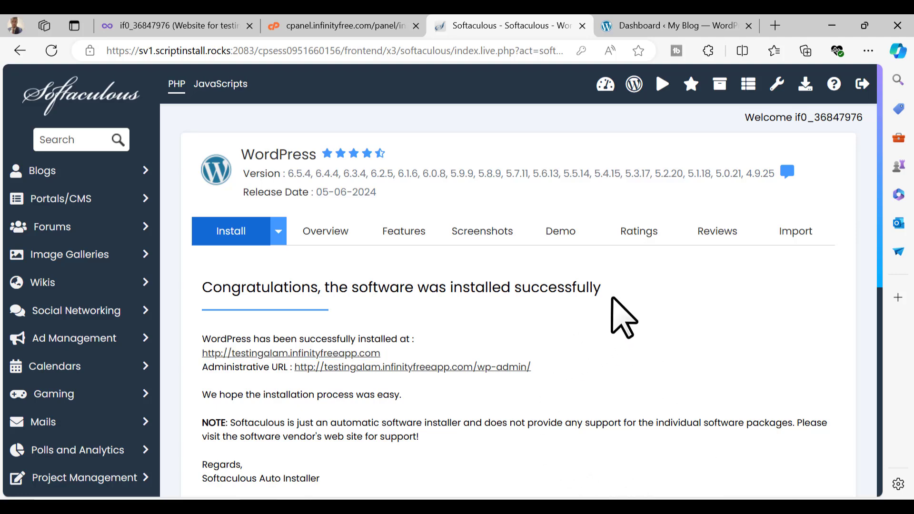
left_click(174, 25)
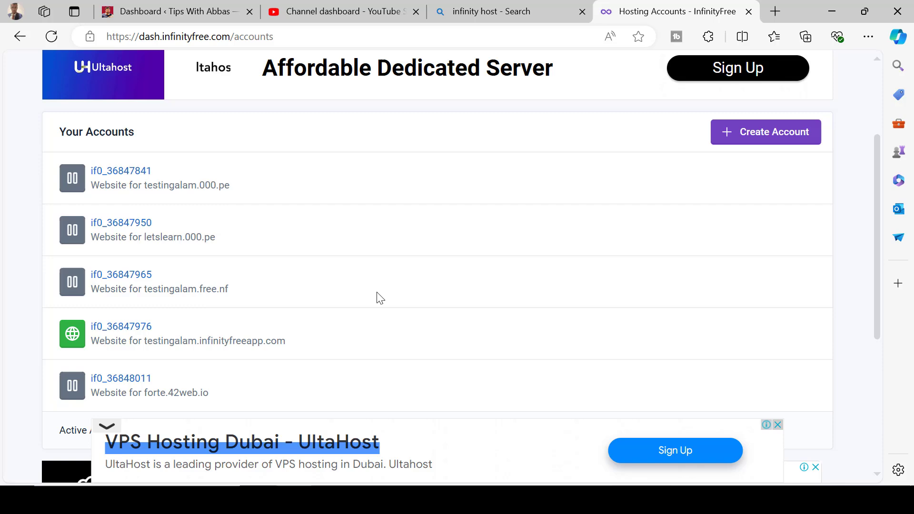
Create a new free SSL certificate order for testingalam.infinityfreeapp.com.
scroll("up", 3)
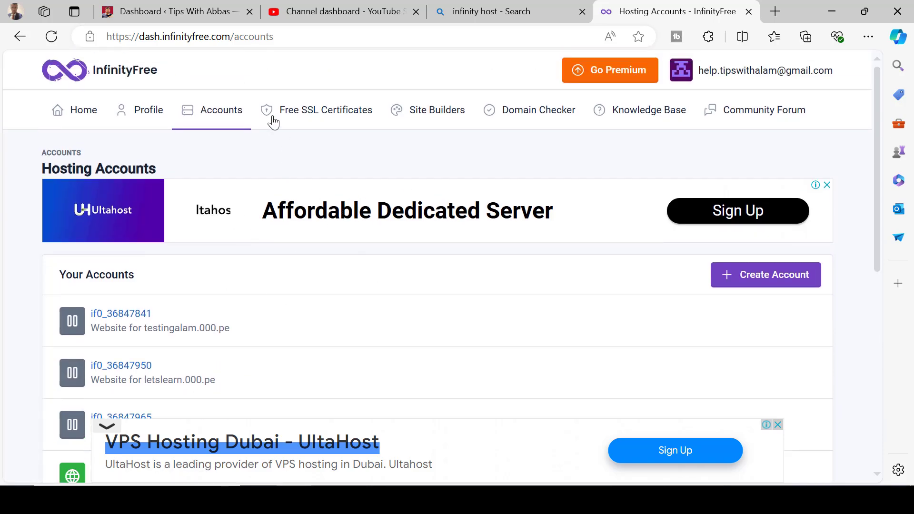
left_click(327, 110)
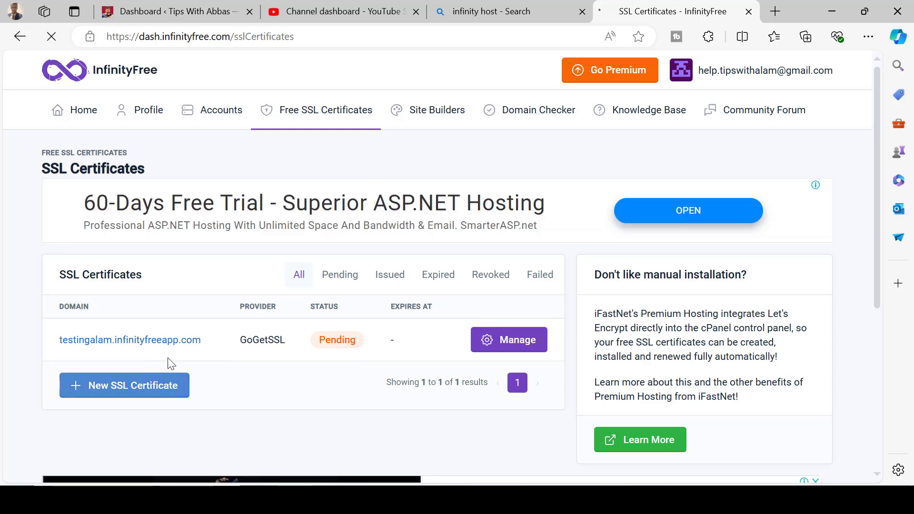
left_click(124, 385)
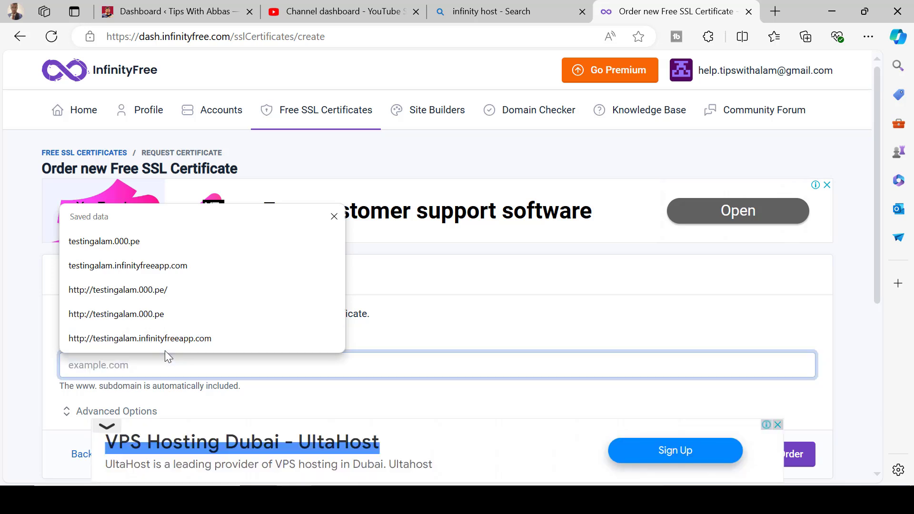
left_click(140, 338)
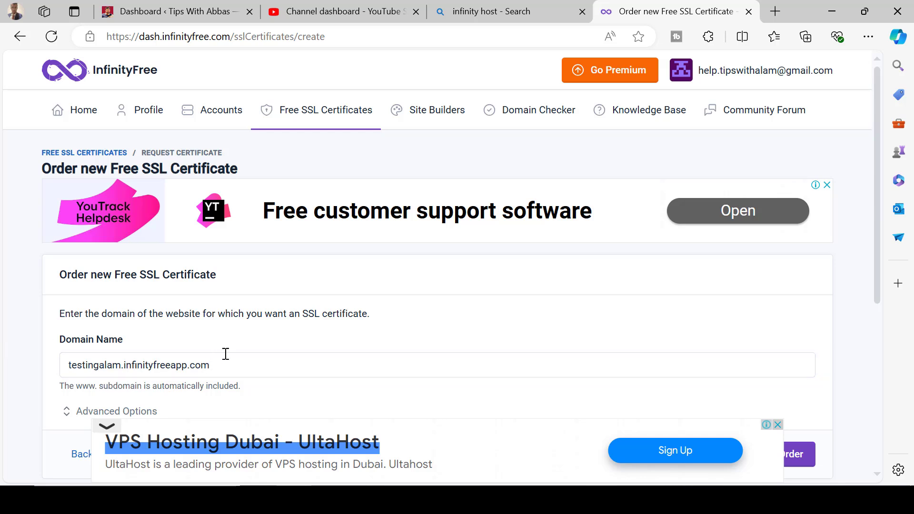
scroll("down", 3)
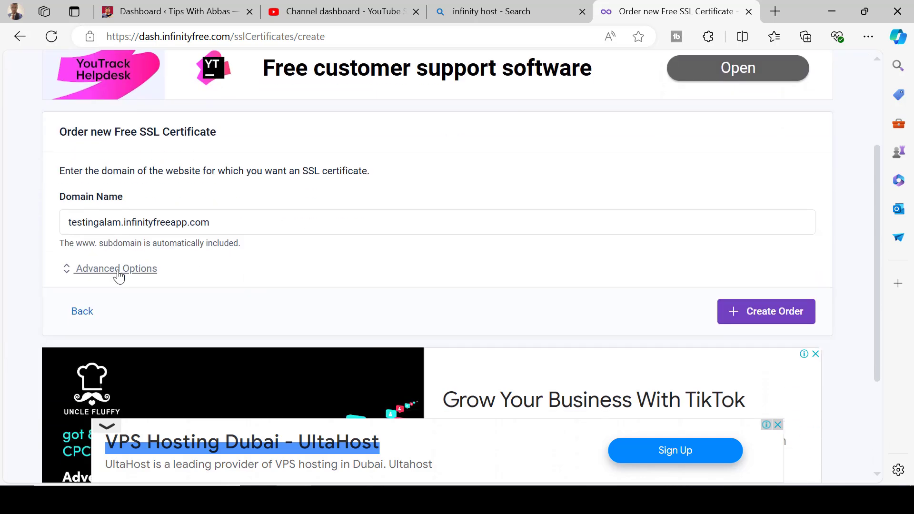
mouse_move(767, 311)
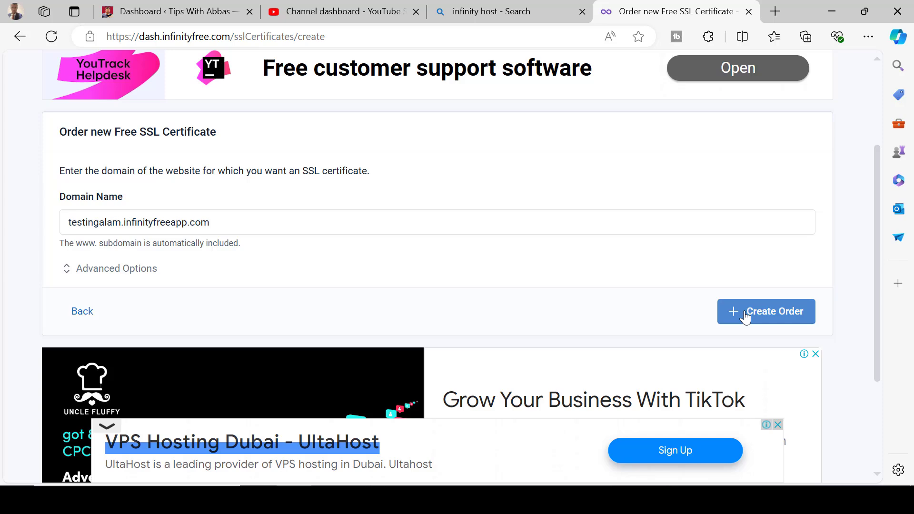
left_click(765, 312)
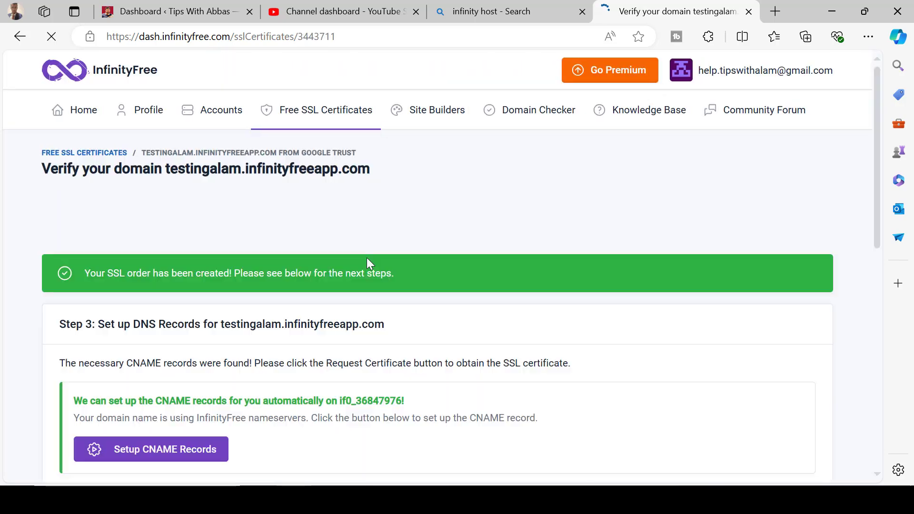
Confirm the CNAME record destination shows Ready and request the certificate.
scroll("down", 3)
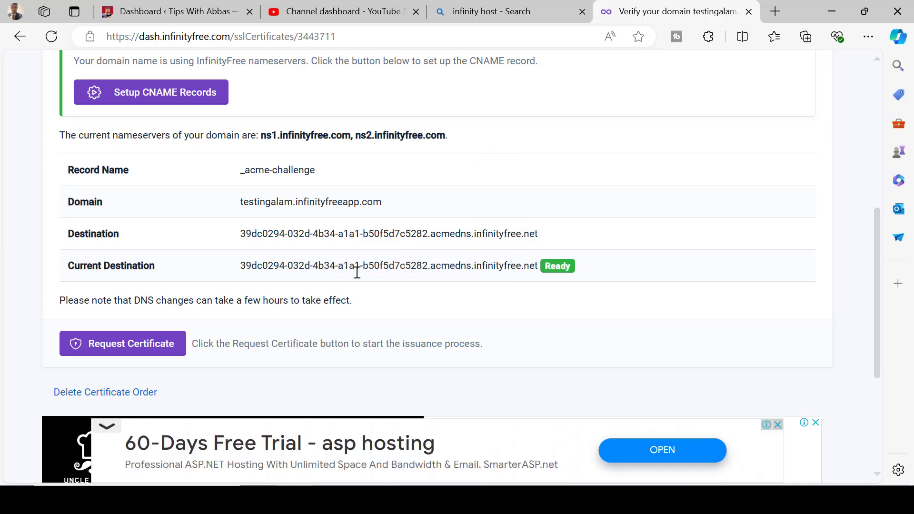
mouse_move(394, 260)
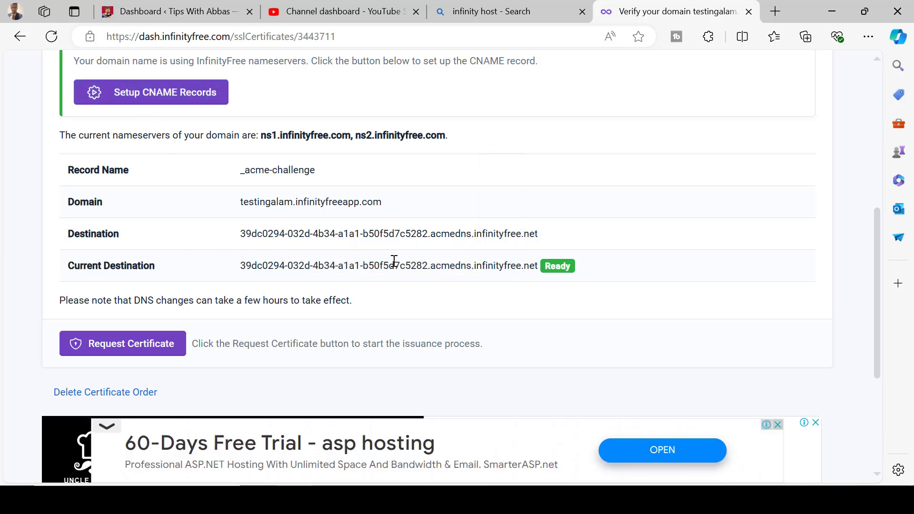
scroll("up", 3)
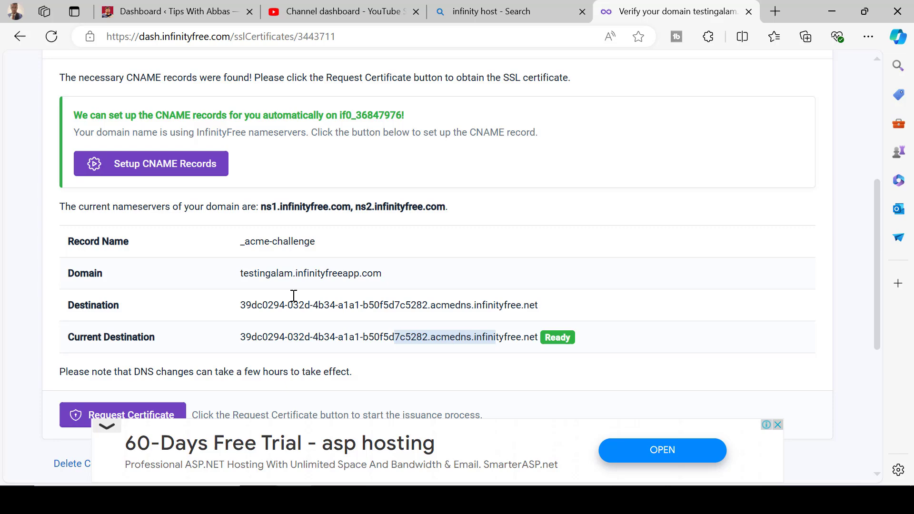
scroll("down", 3)
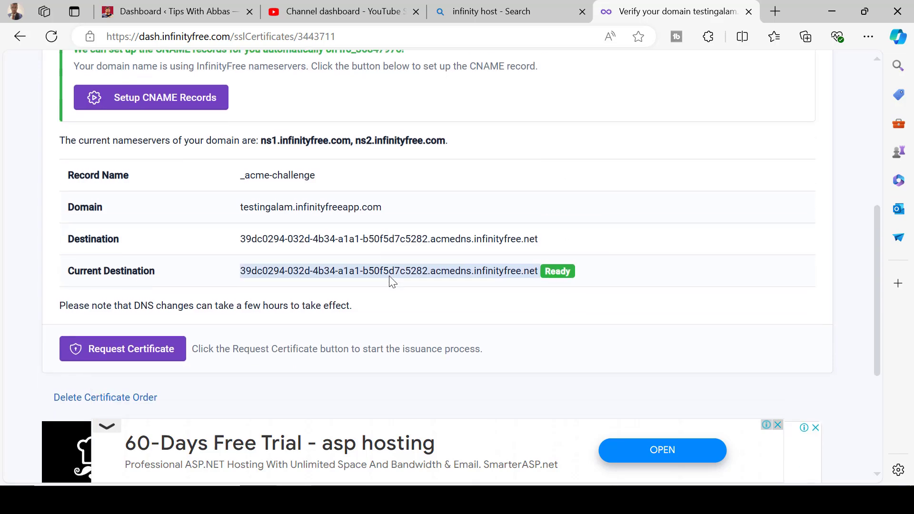
left_click(123, 349)
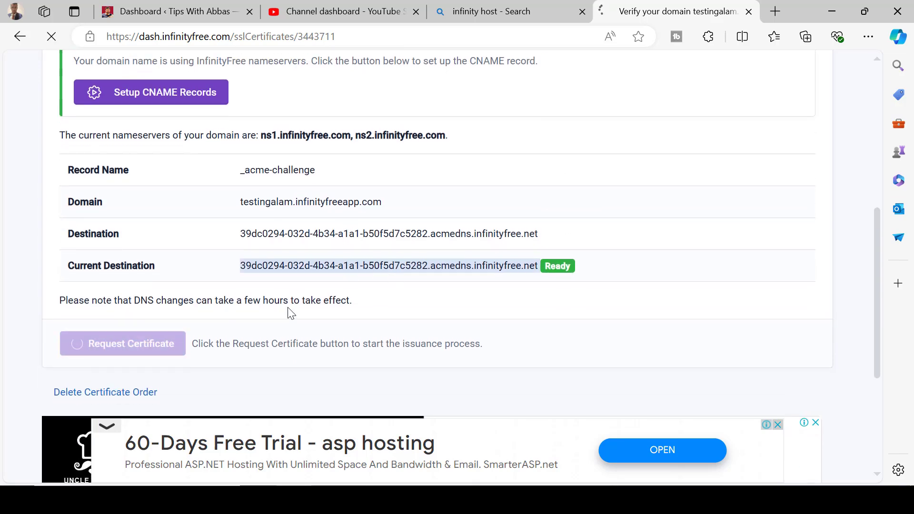
left_click(122, 343)
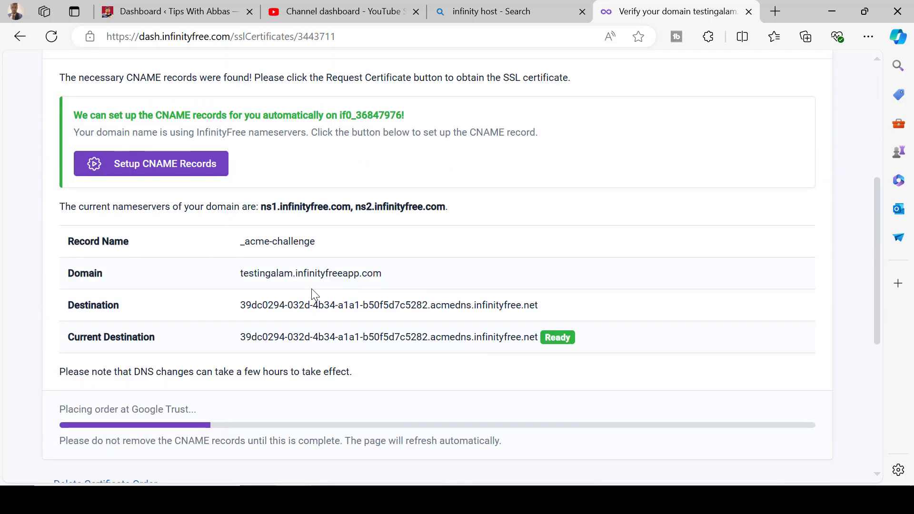
scroll("down", 3)
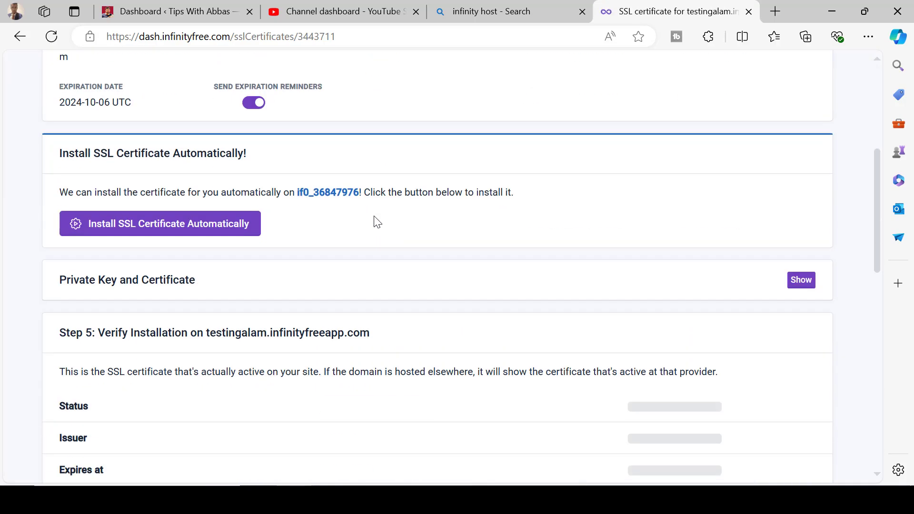
Install the issued certificate automatically on testingalam.infinityfreeapp.com and review the confirmation.
scroll("down", 3)
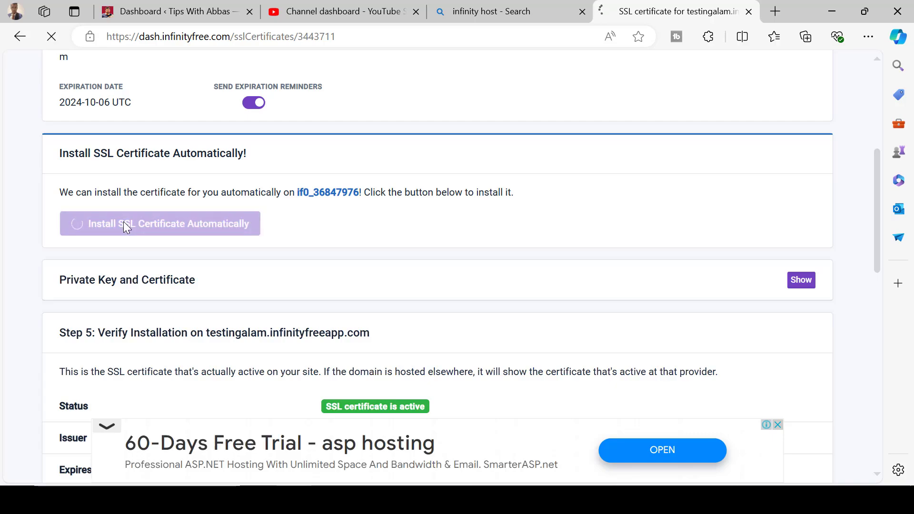
left_click(159, 223)
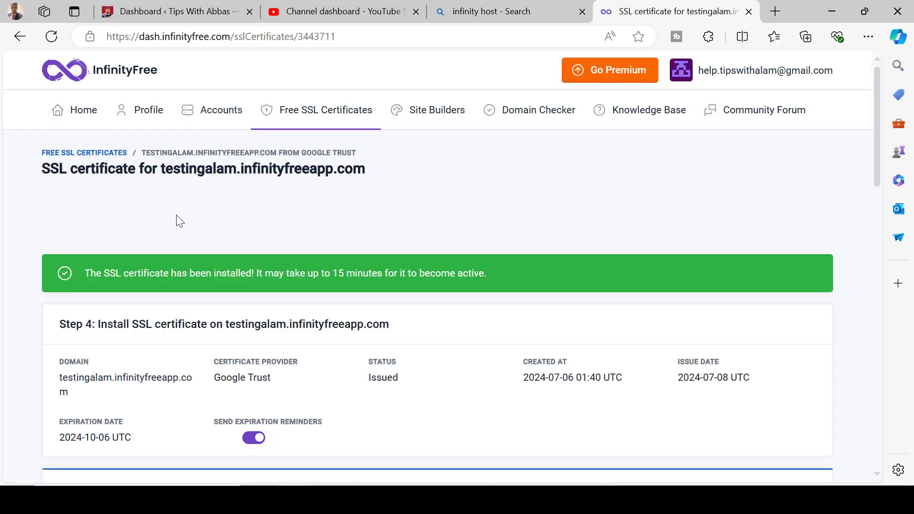
scroll("down", 3)
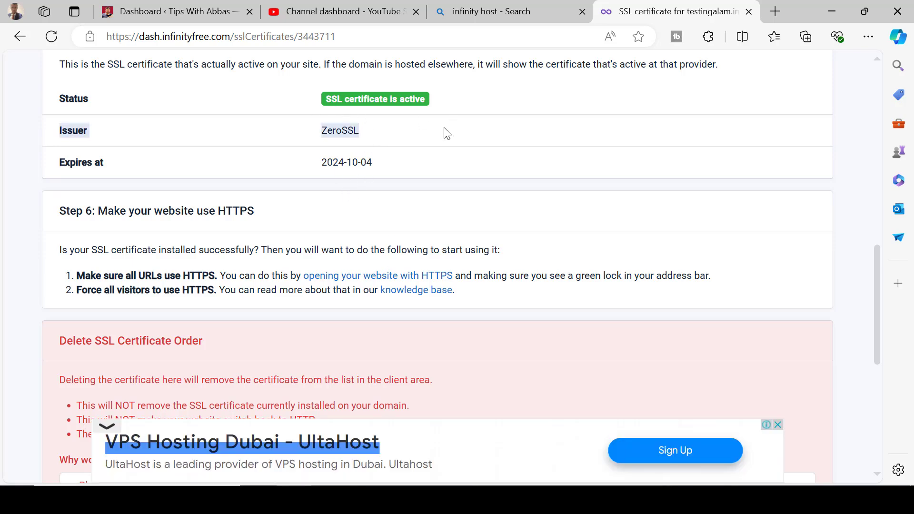
scroll("up", 3)
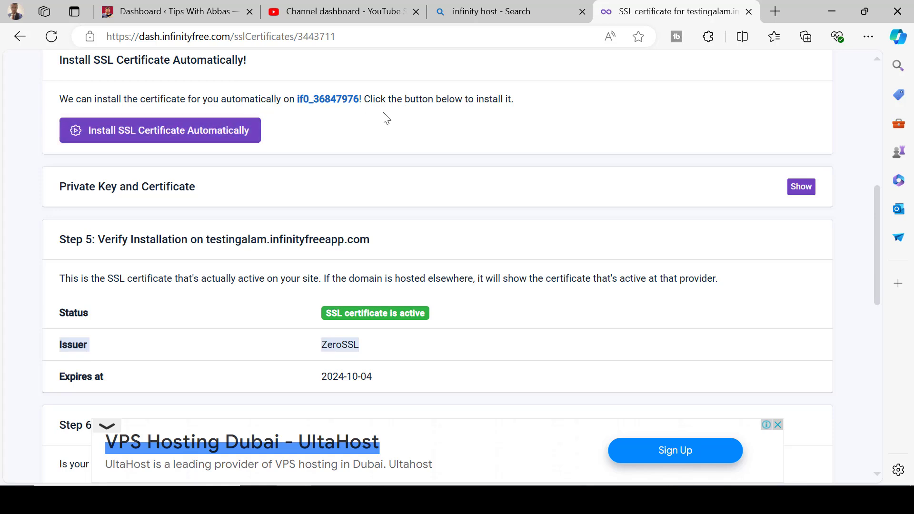
scroll("up", 3)
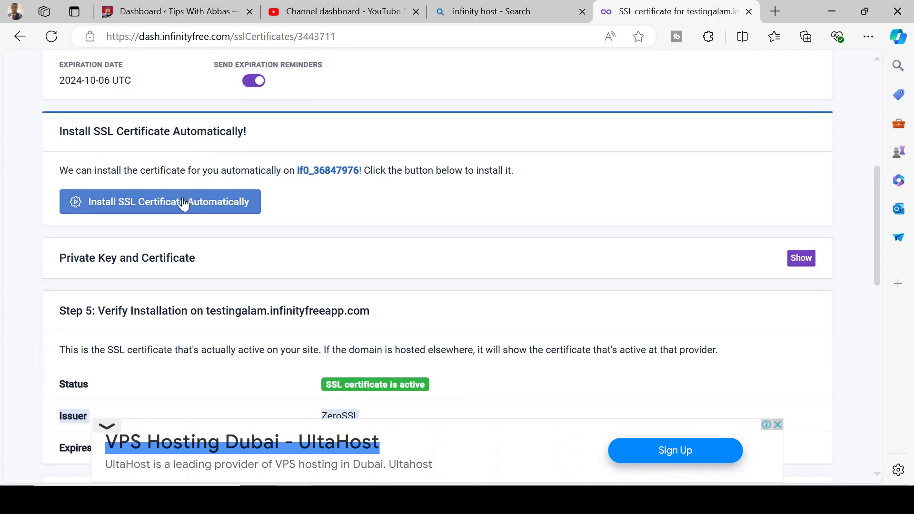
mouse_move(220, 130)
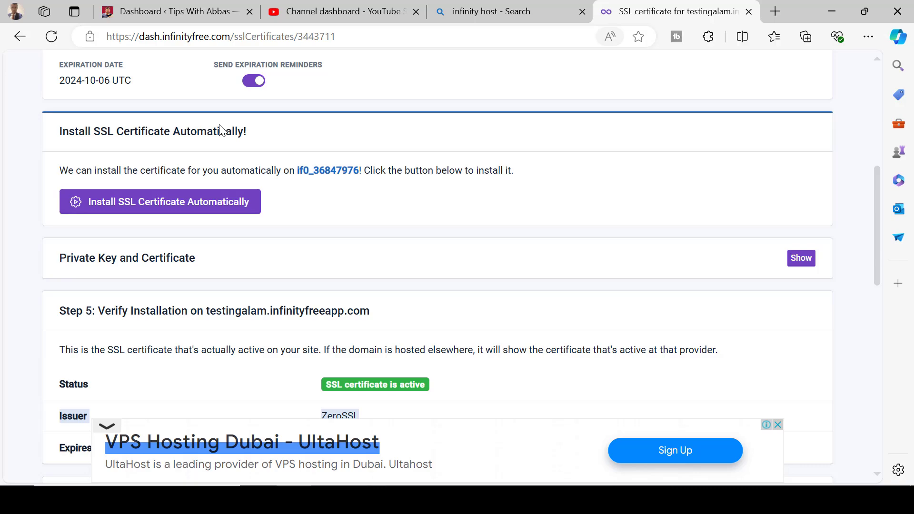
scroll("down", 3)
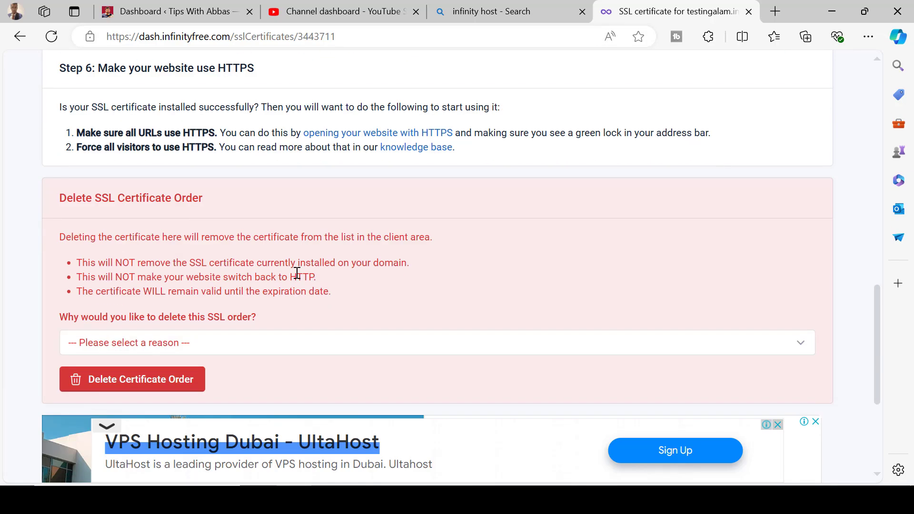
scroll("down", 3)
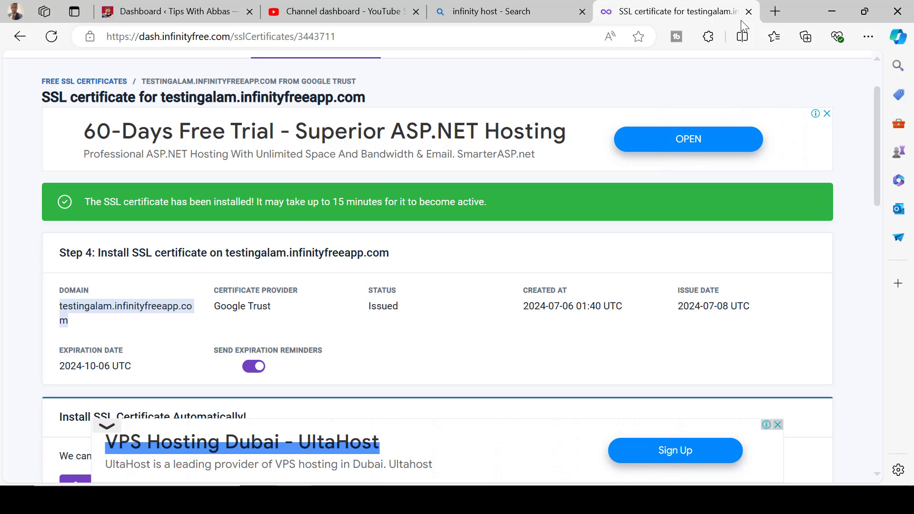
left_click(775, 11)
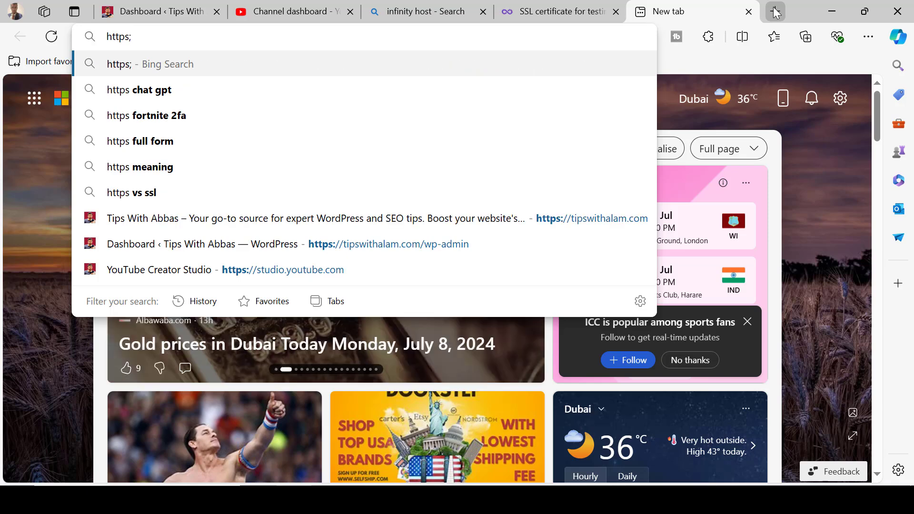
key("Backspace")
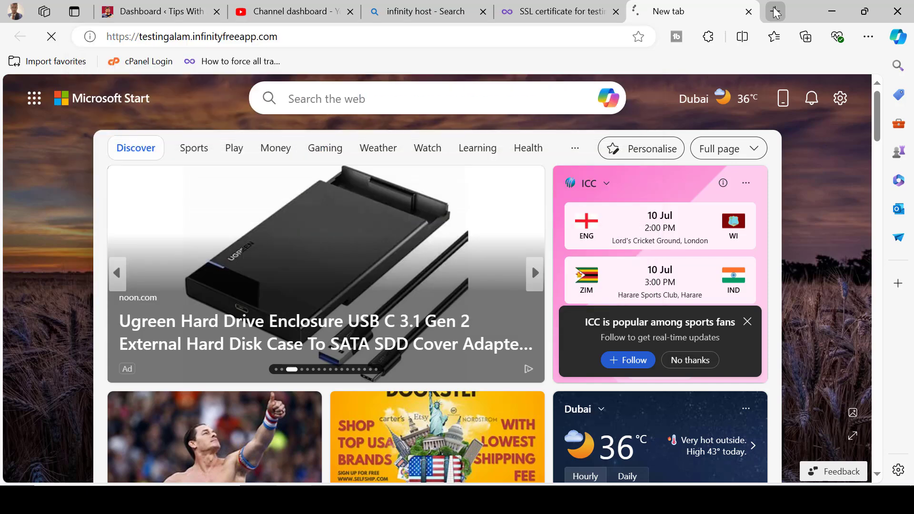
left_click(90, 36)
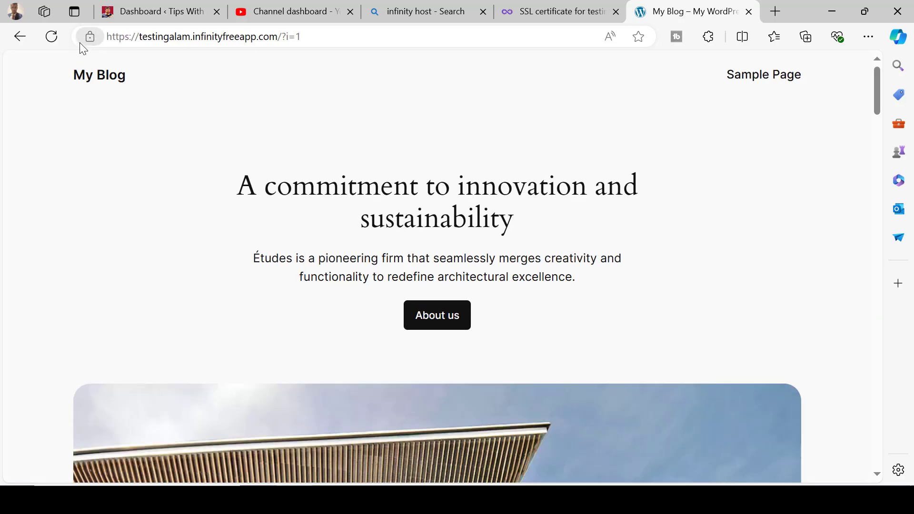
left_click(556, 11)
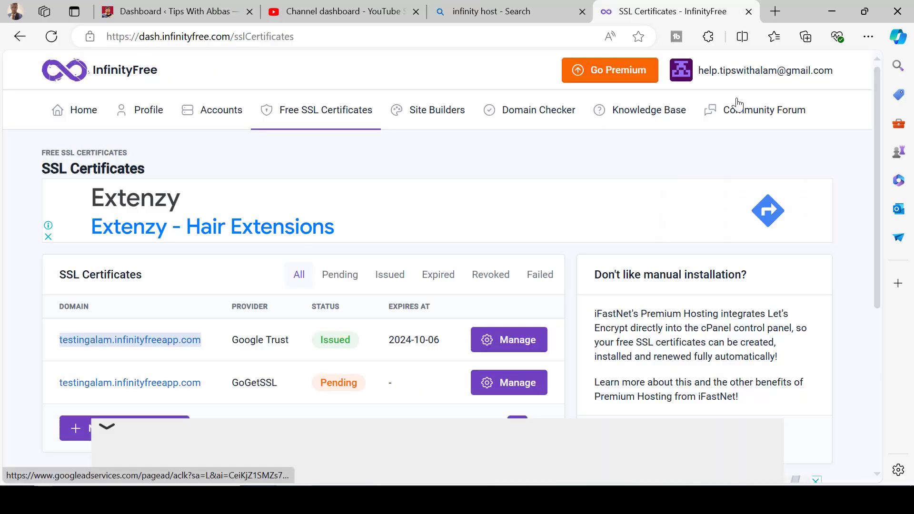
Sign in as admin on the site's secure wp-login.php page.
left_click(776, 11)
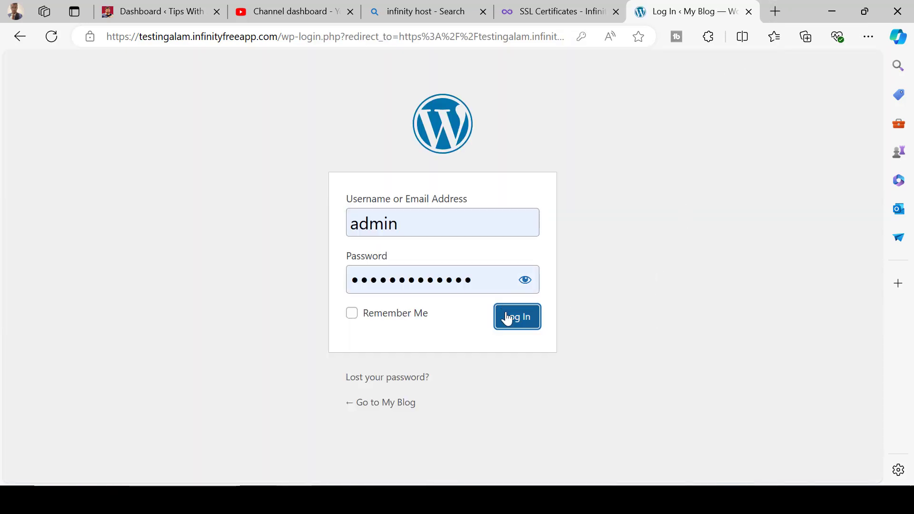
left_click(516, 316)
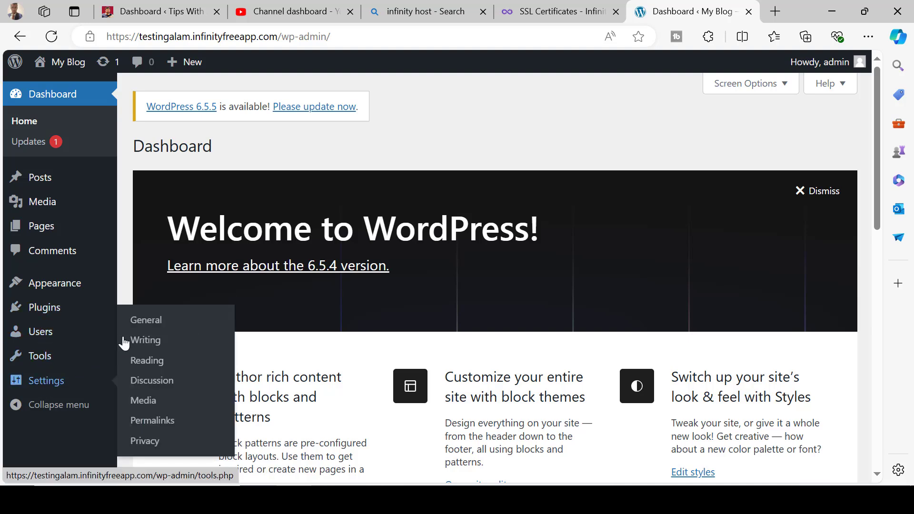
In General Settings, verify both WordPress and site addresses use https, then save.
left_click(145, 319)
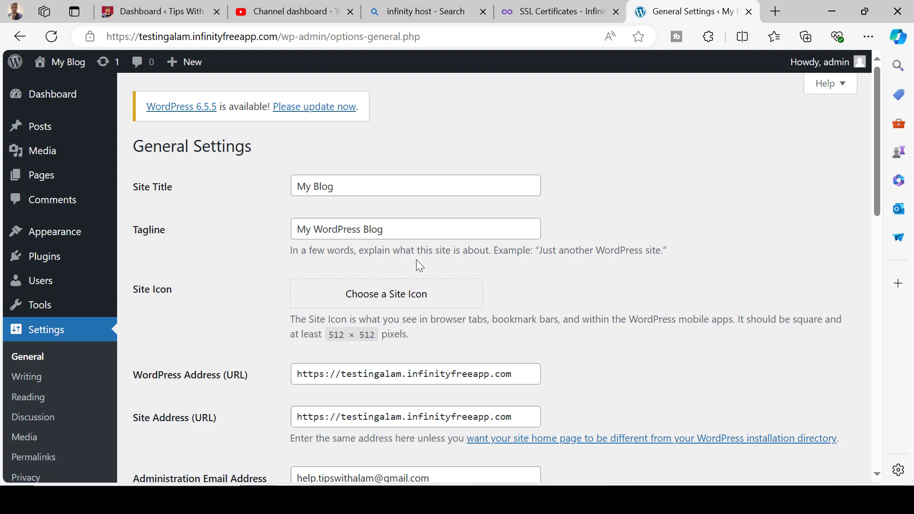
double_click(311, 374)
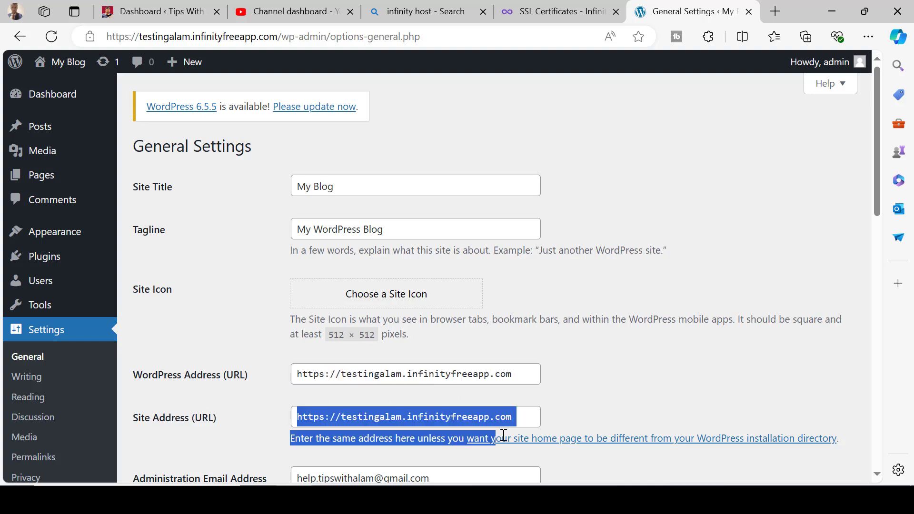
scroll("down", 3)
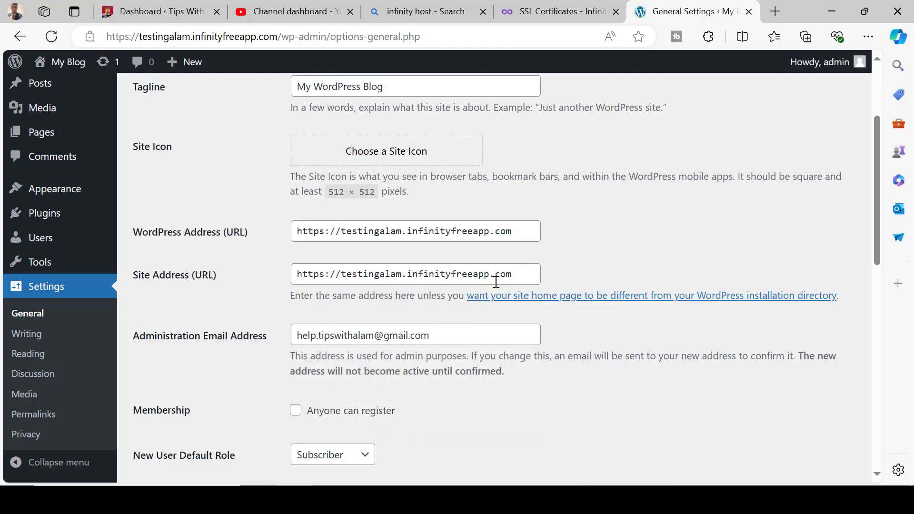
scroll("down", 3)
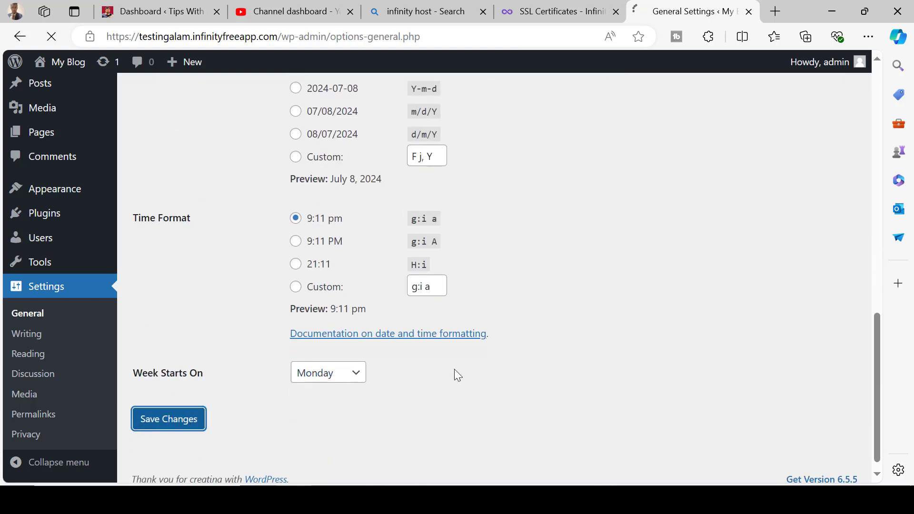
left_click(168, 419)
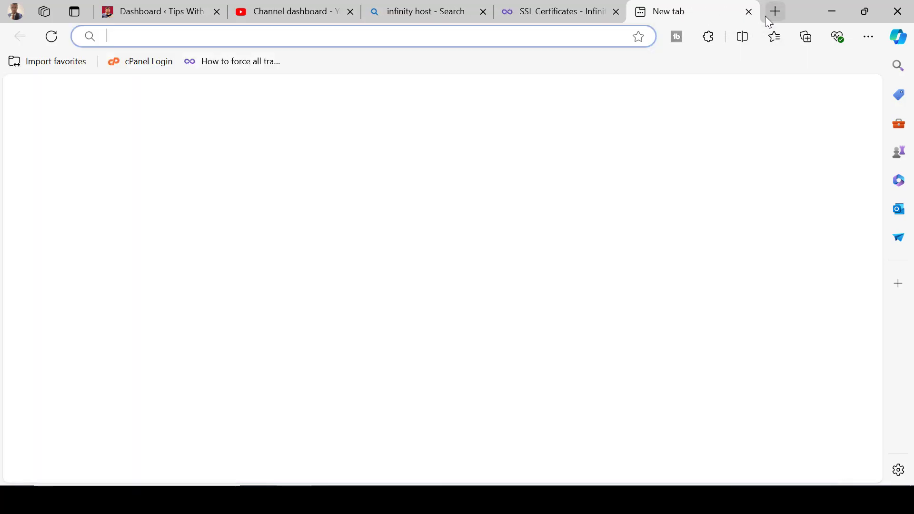
type("https://testingalam.infinityfreeapp.com")
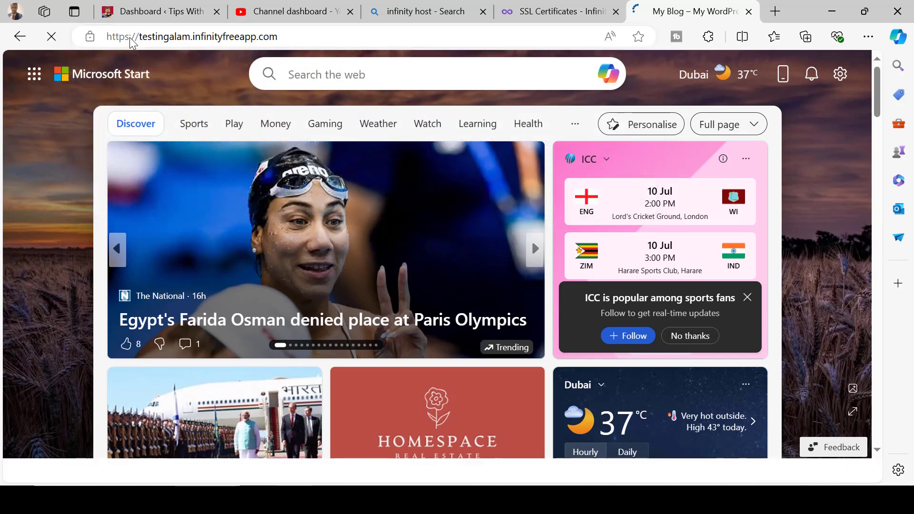
left_click(192, 36)
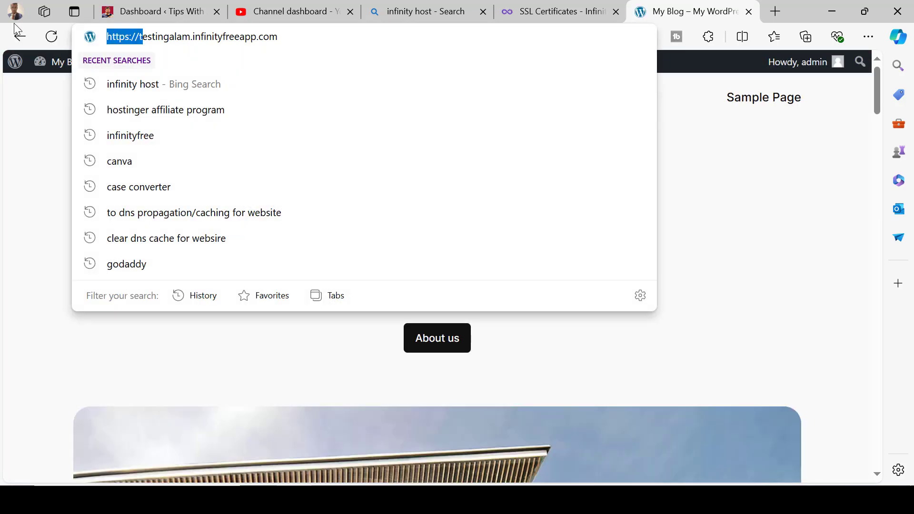
key("Return")
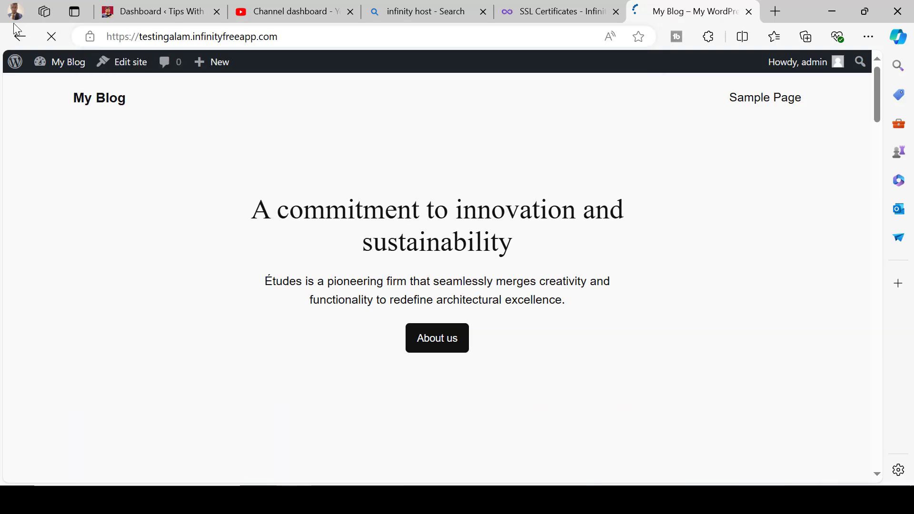
left_click(191, 36)
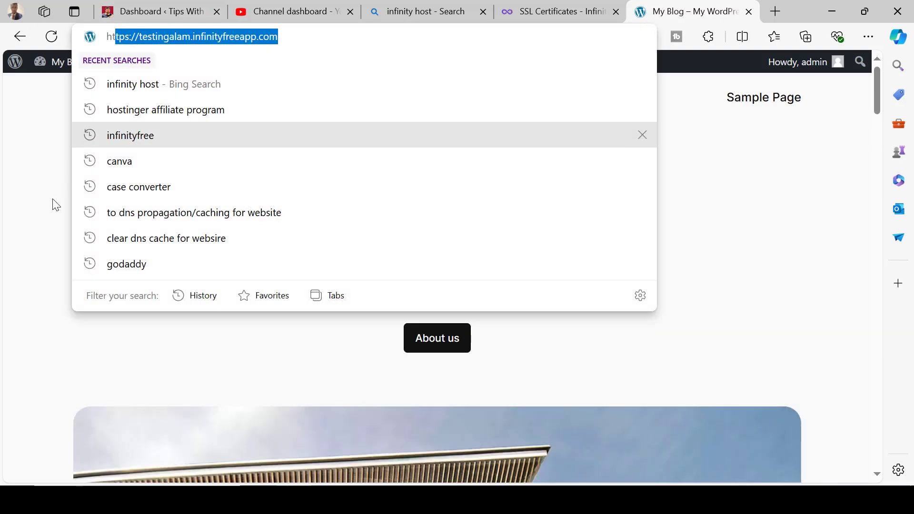
left_click(90, 36)
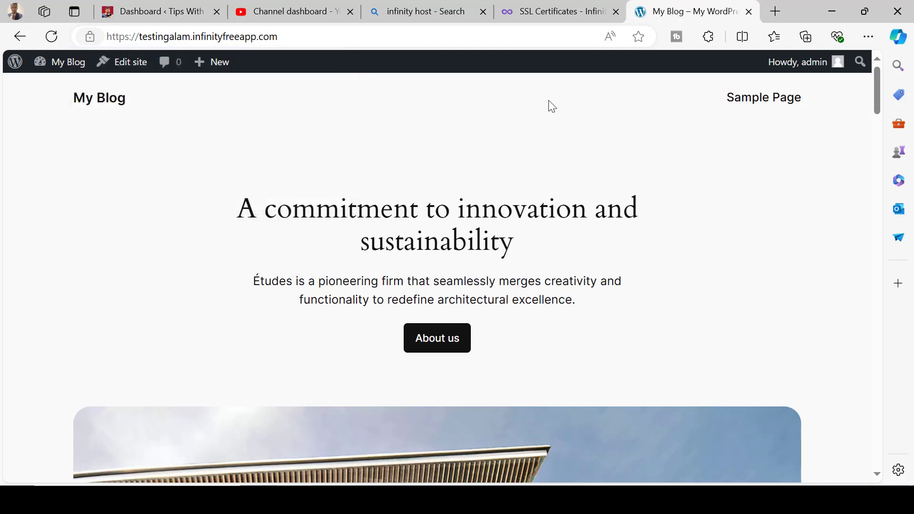
mouse_move(749, 11)
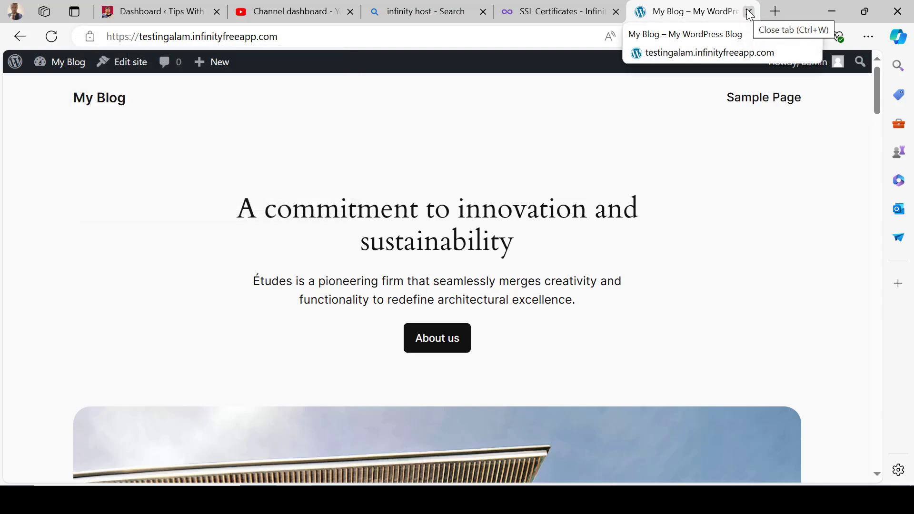
mouse_move(588, 236)
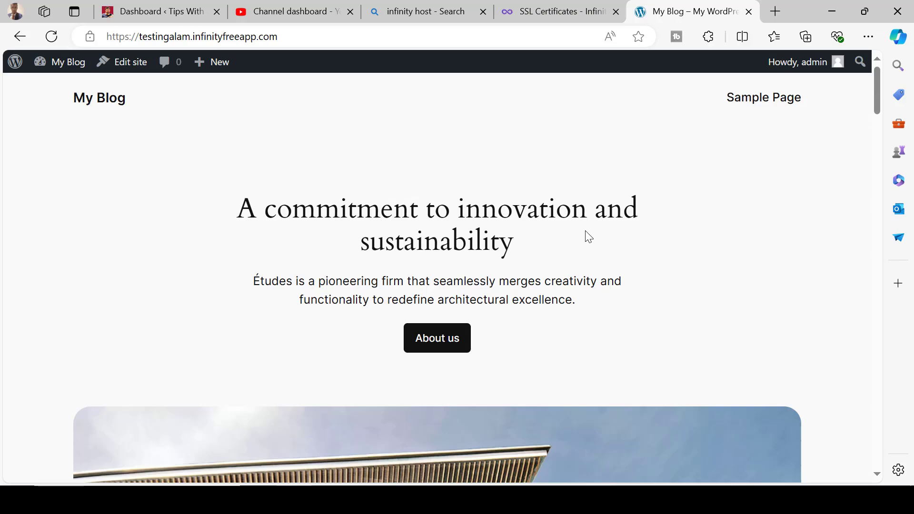
scroll("down", 3)
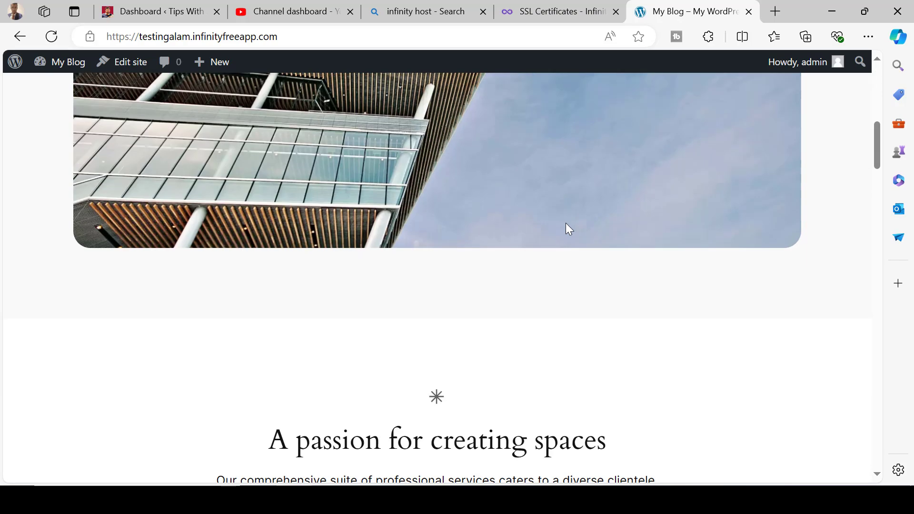
scroll("down", 3)
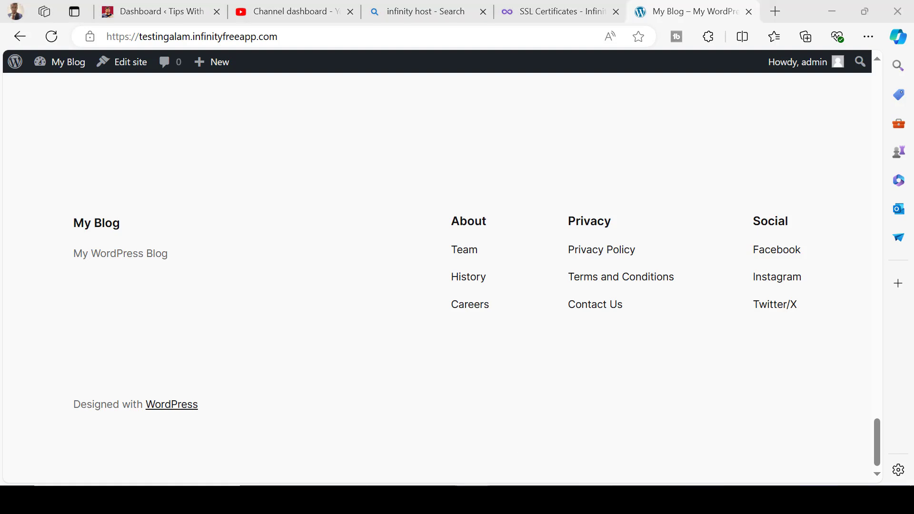
mouse_move(318, 45)
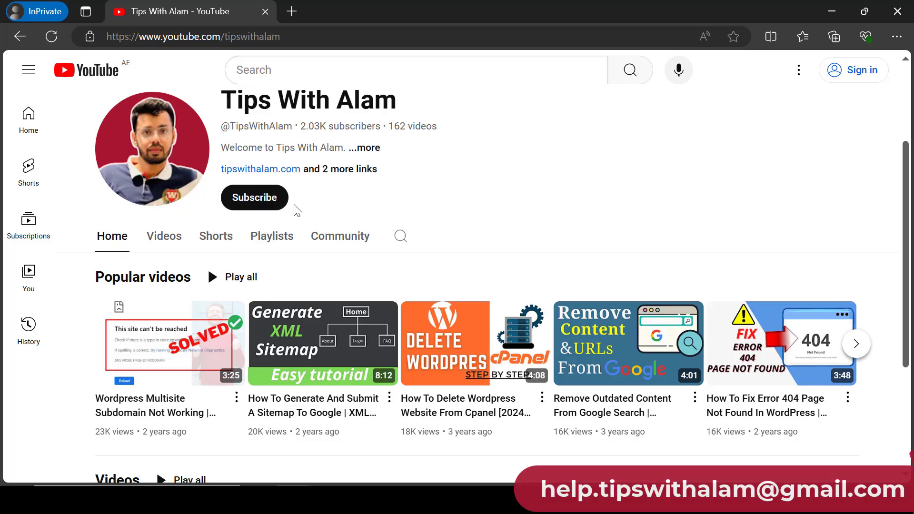
Open the Tips With Alam Playlists tab, scroll through the playlists, then scroll back up.
left_click(272, 235)
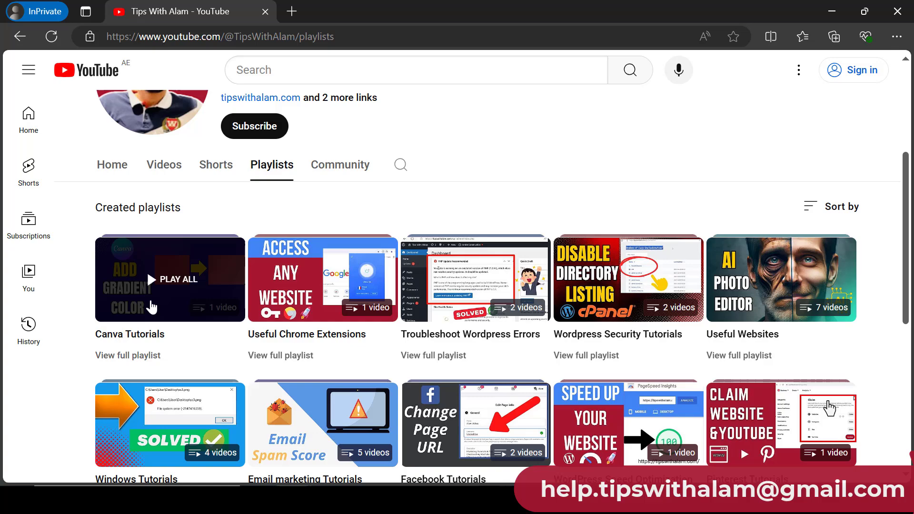
scroll("down", 3)
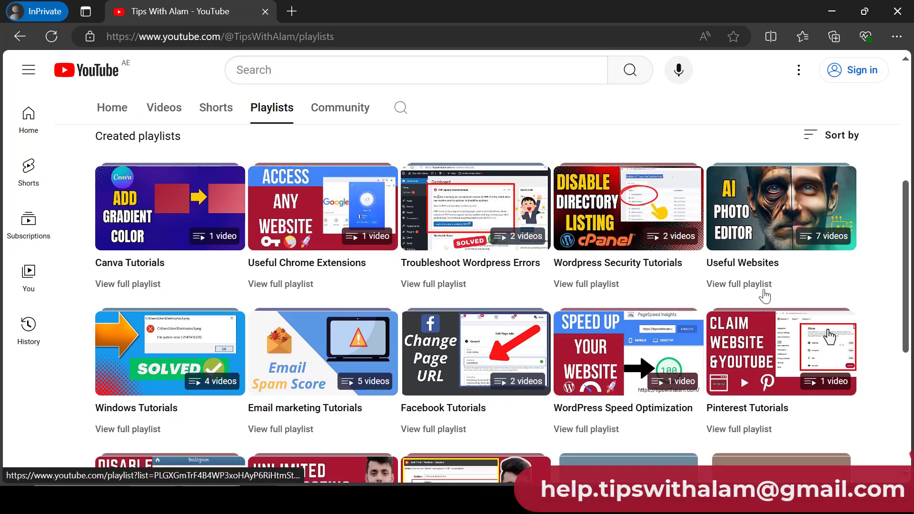
scroll("down", 3)
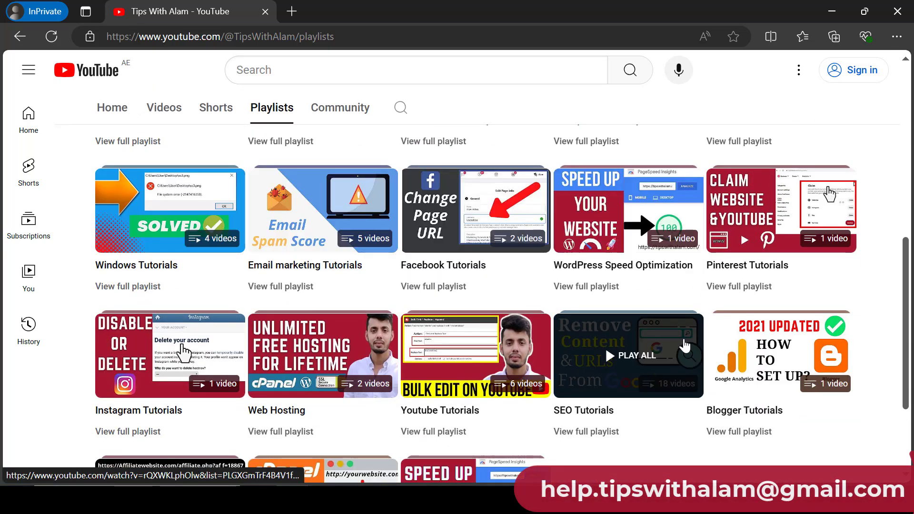
scroll("down", 3)
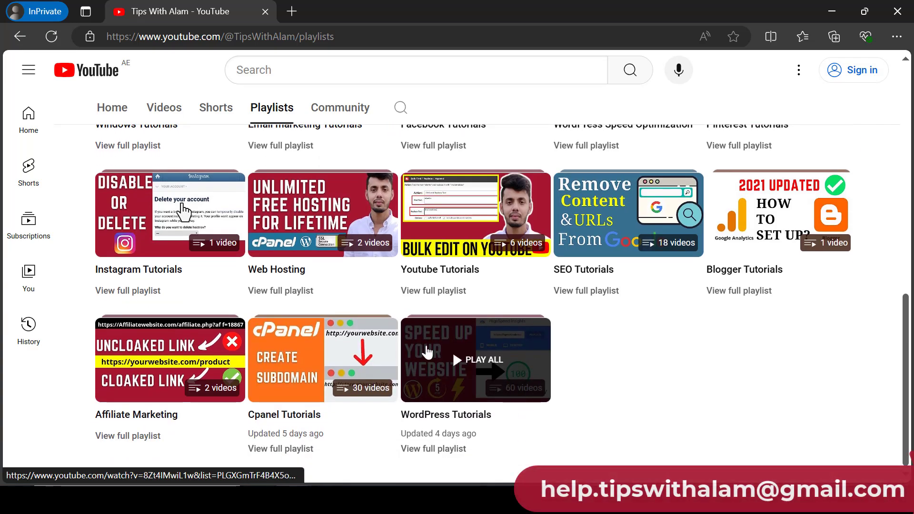
scroll("up", 3)
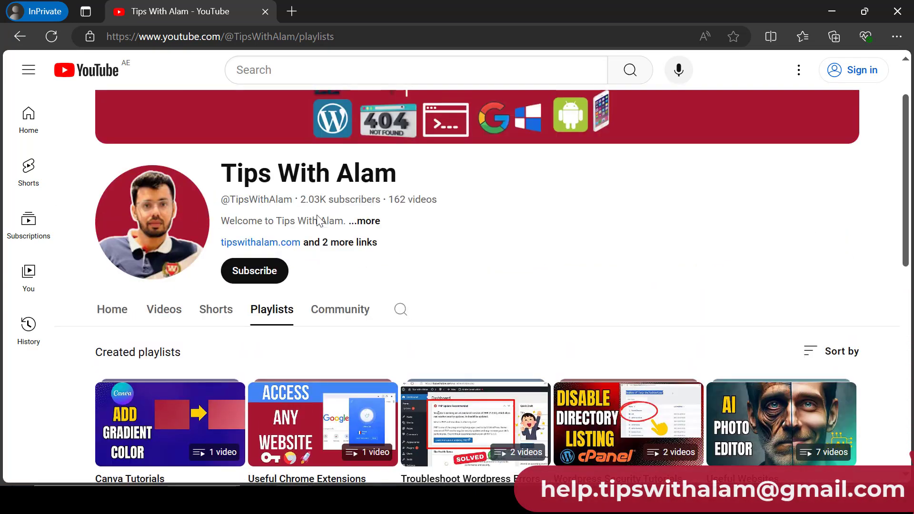
scroll("up", 3)
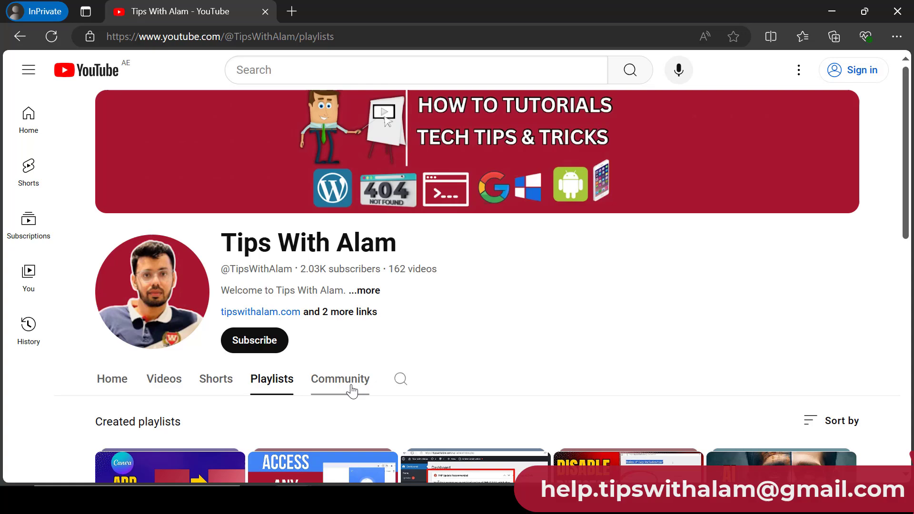